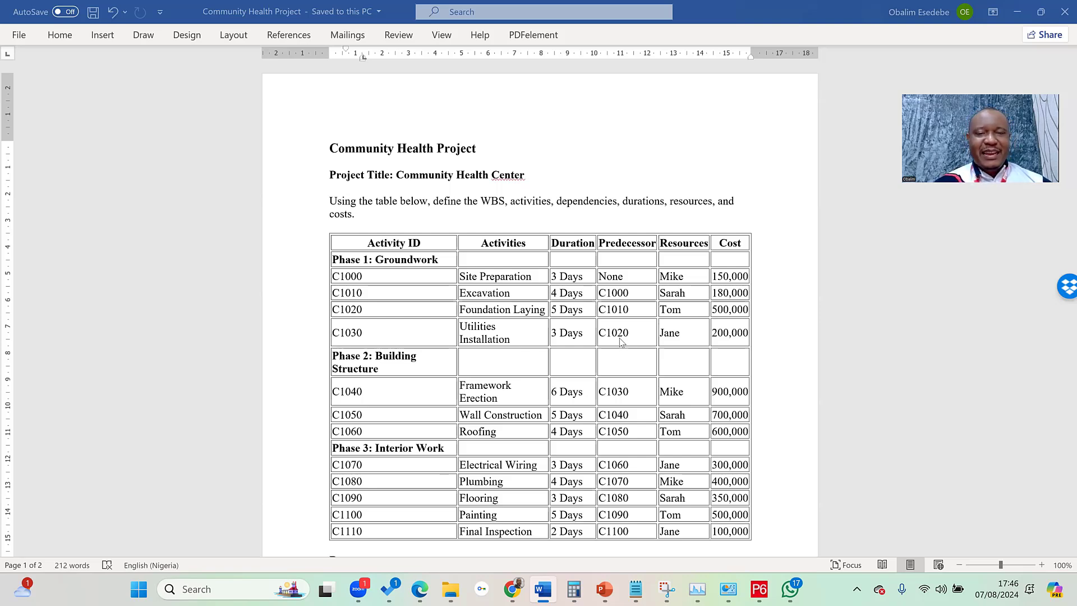
mouse_move(611, 324)
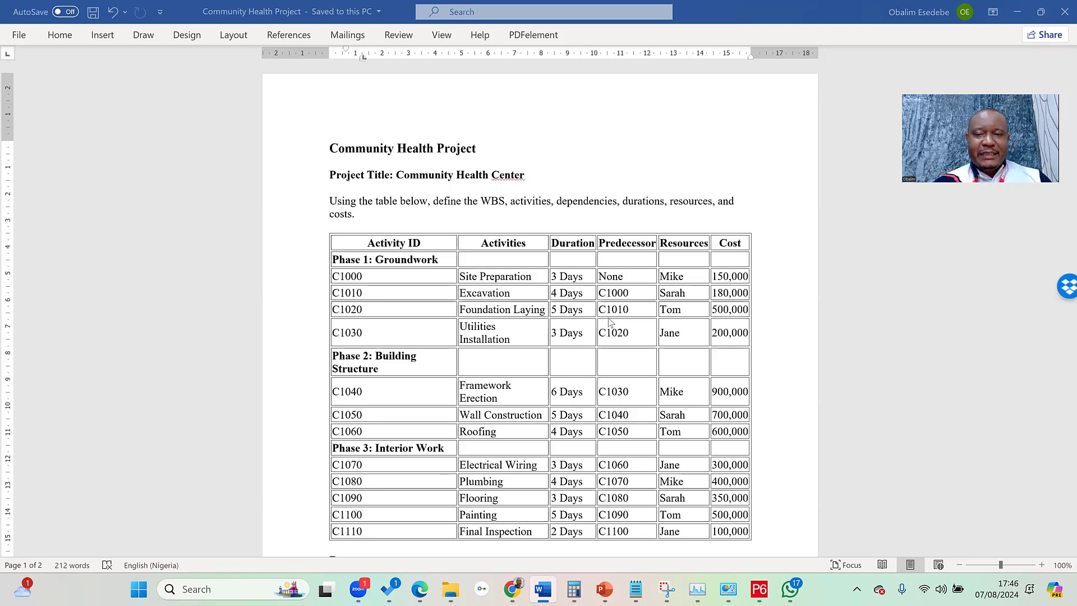
mouse_move(688, 293)
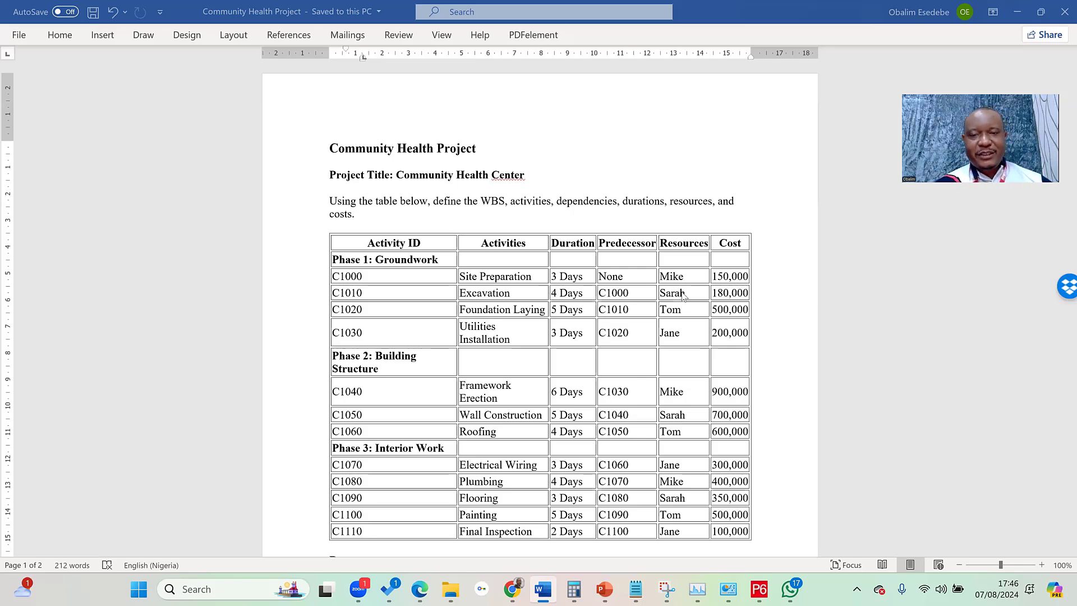
mouse_move(563, 352)
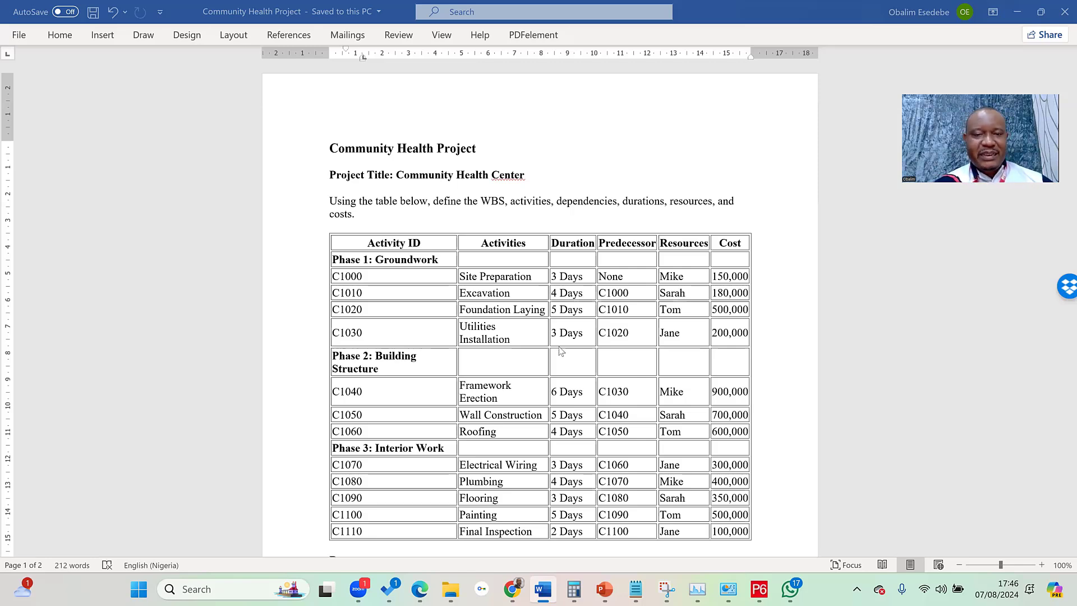
- Scroll the Projects list and select Community Health Center under Test Construction Projects
scroll("down", 3)
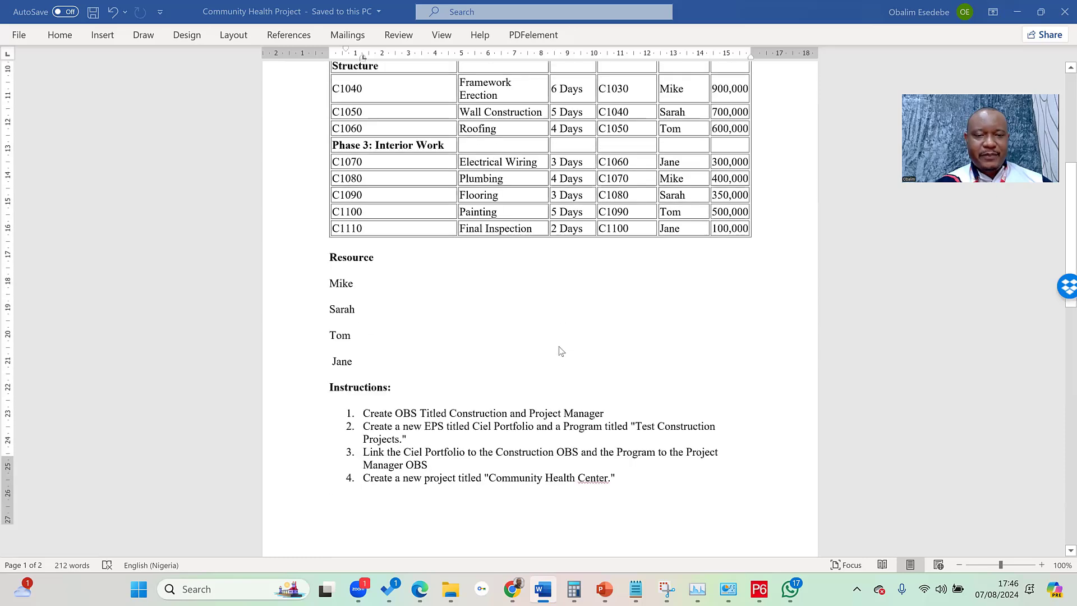
scroll("down", 3)
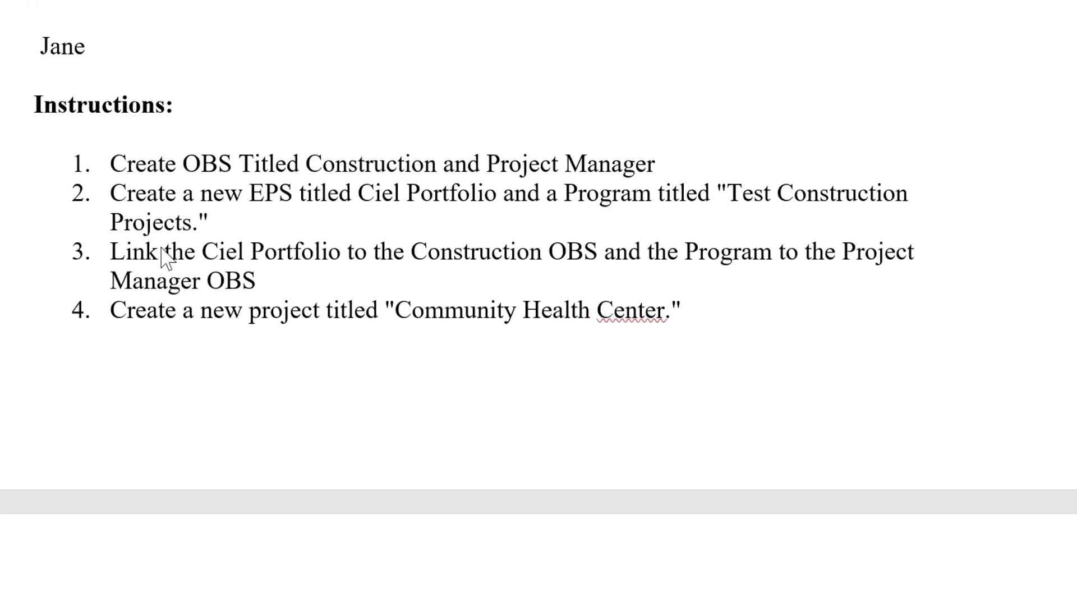
mouse_move(168, 319)
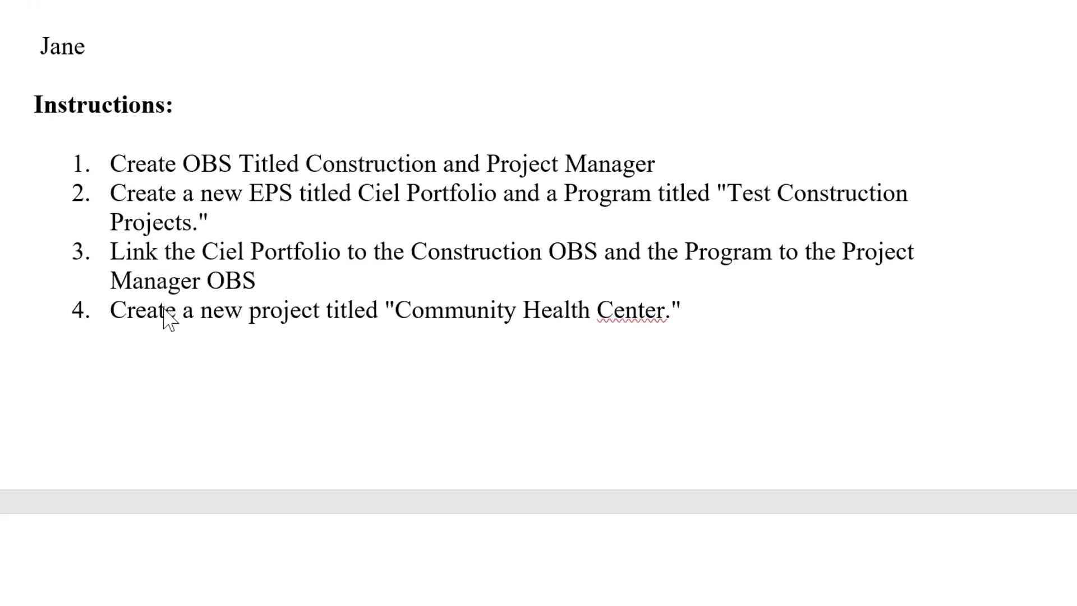
mouse_move(242, 391)
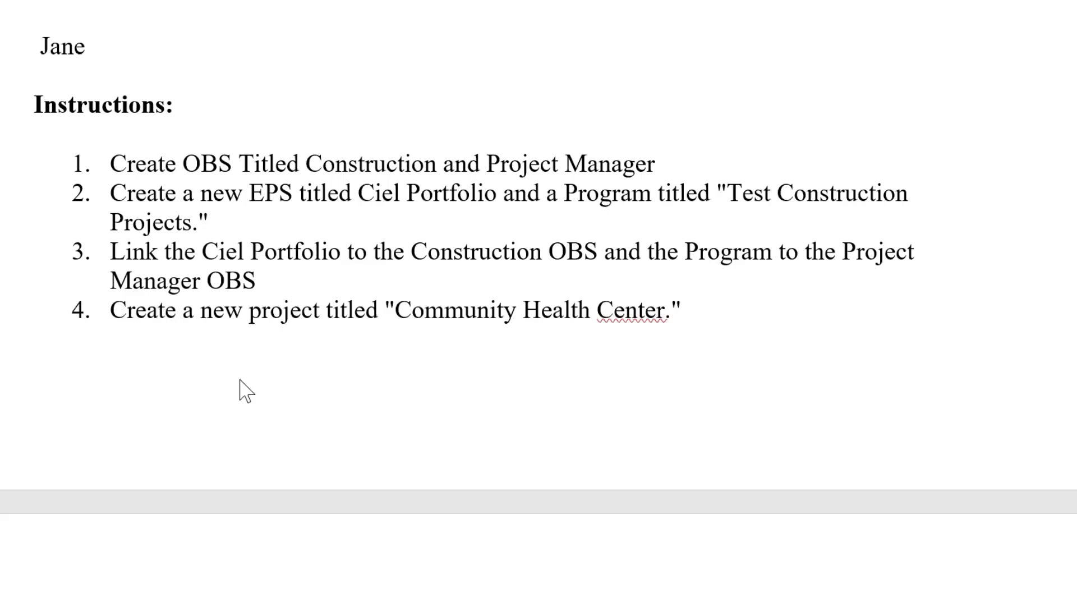
scroll("down", 3)
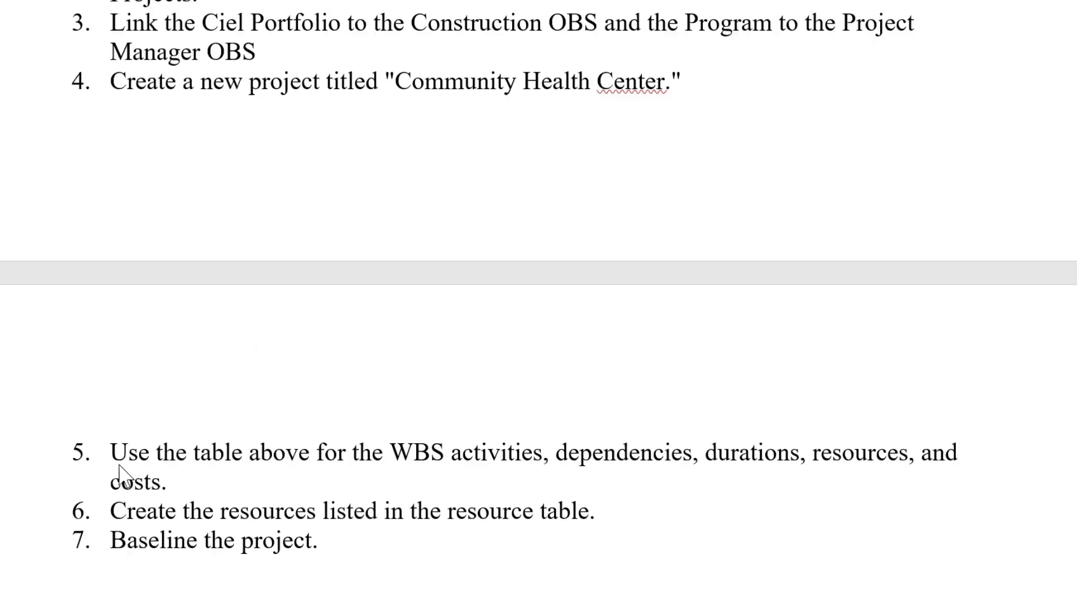
mouse_move(434, 479)
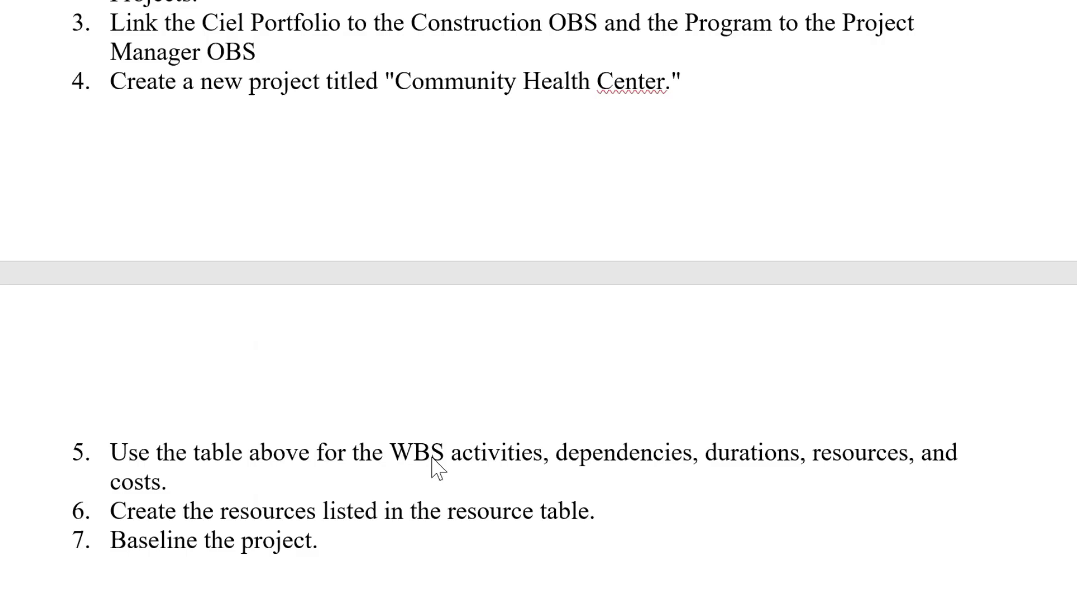
mouse_move(734, 491)
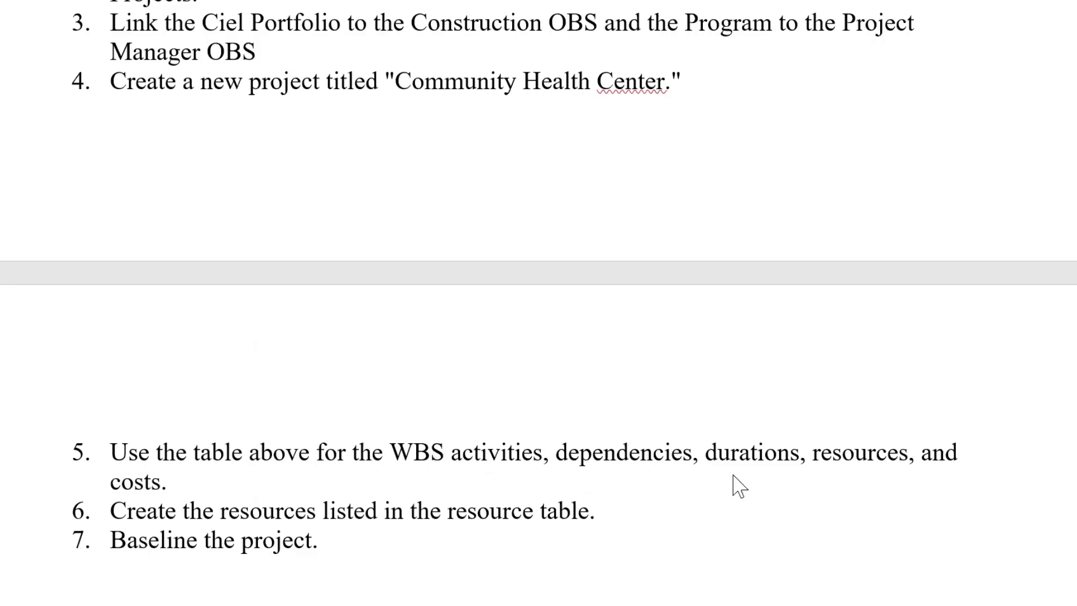
mouse_move(766, 496)
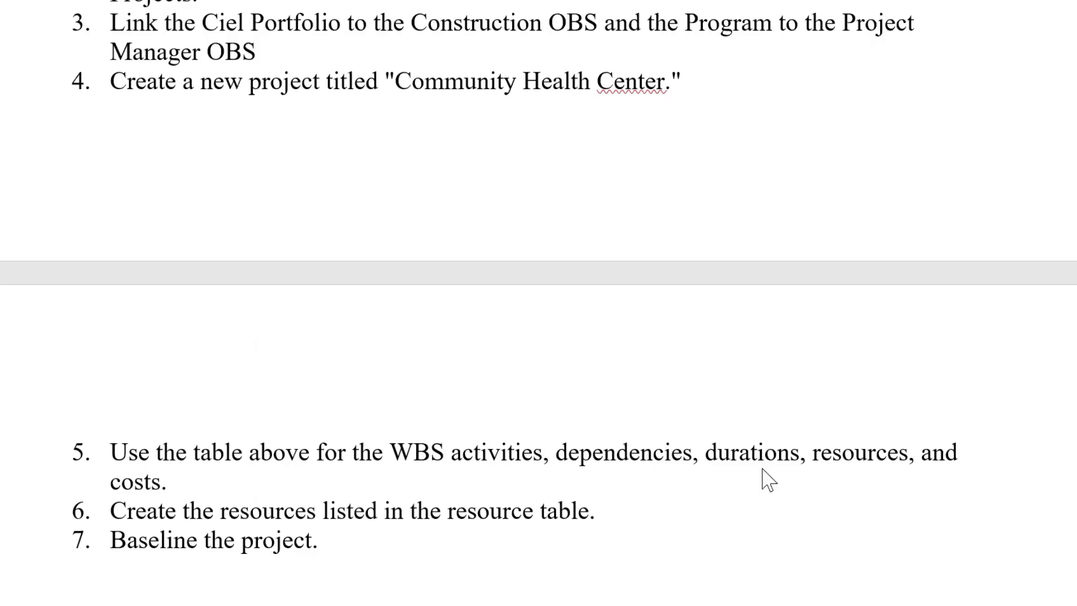
mouse_move(265, 494)
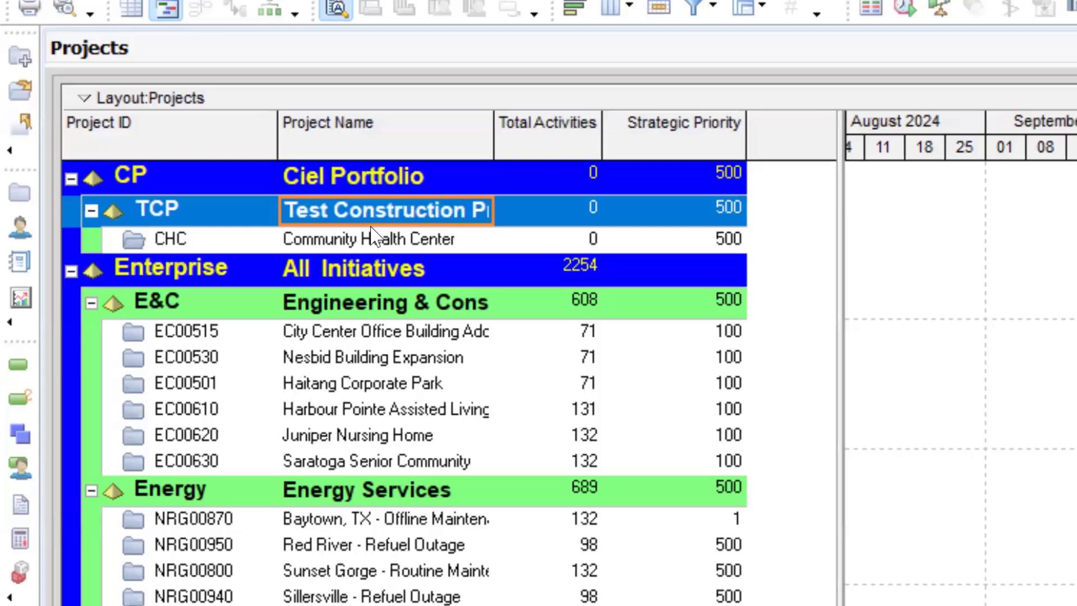
mouse_move(380, 247)
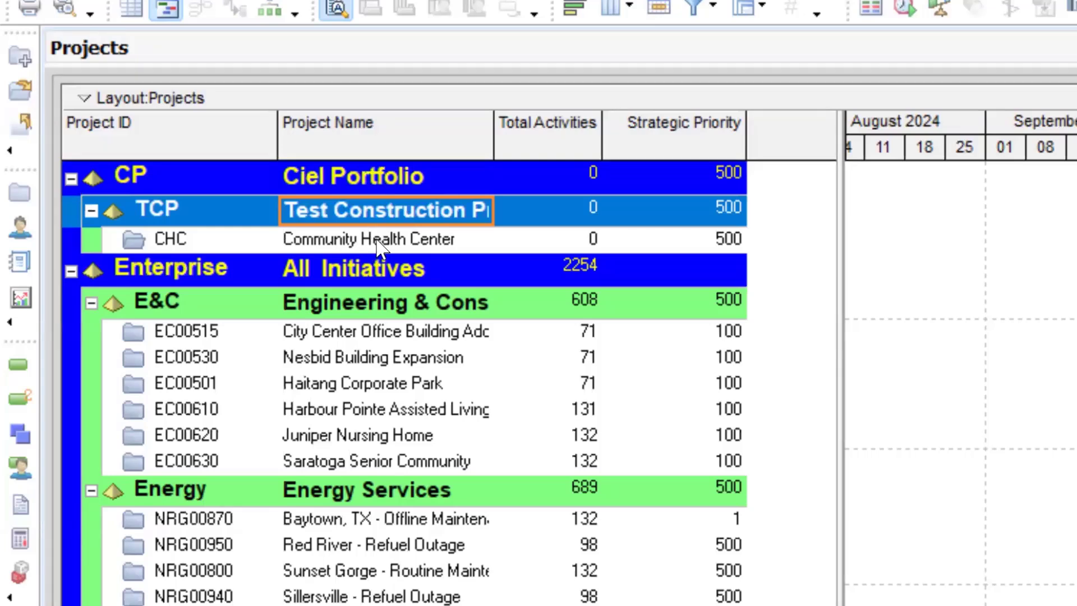
left_click(382, 239)
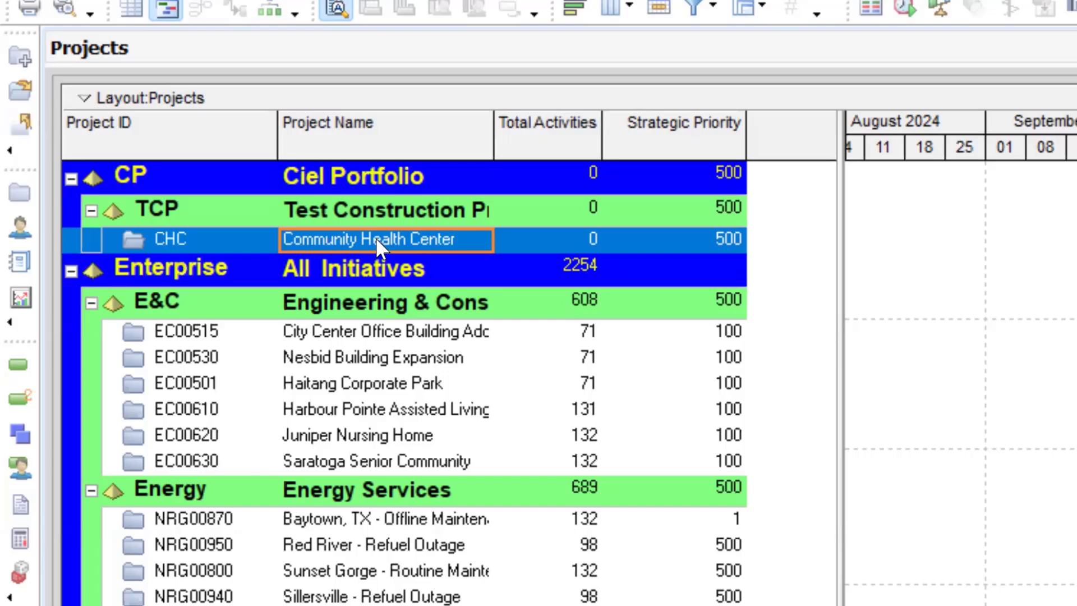
- Open the CHC project from its context menu and end on its empty Activities view
right_click(376, 240)
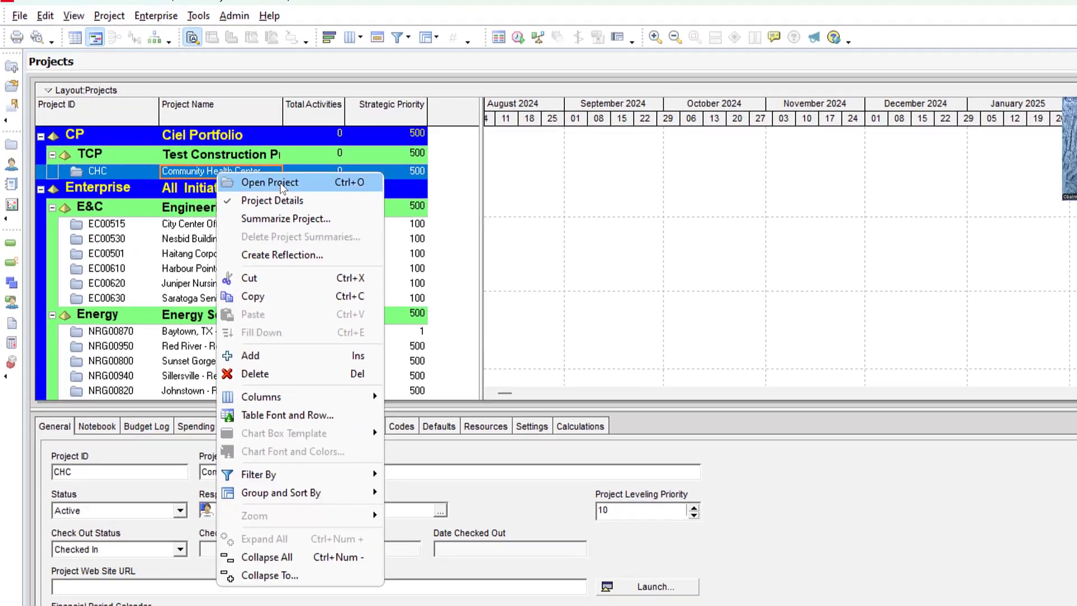
left_click(269, 182)
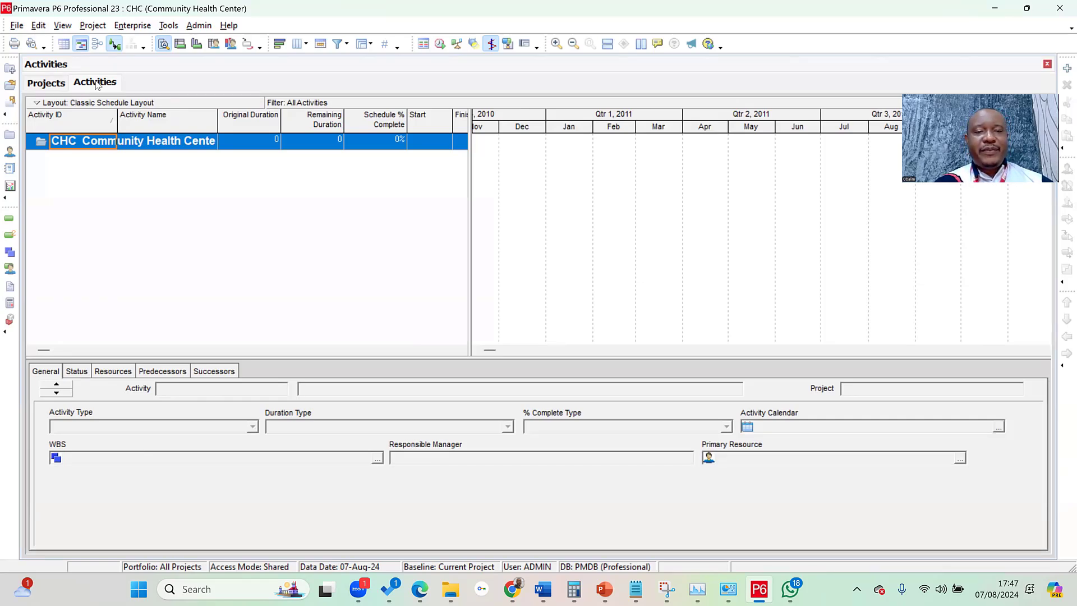
left_click(46, 83)
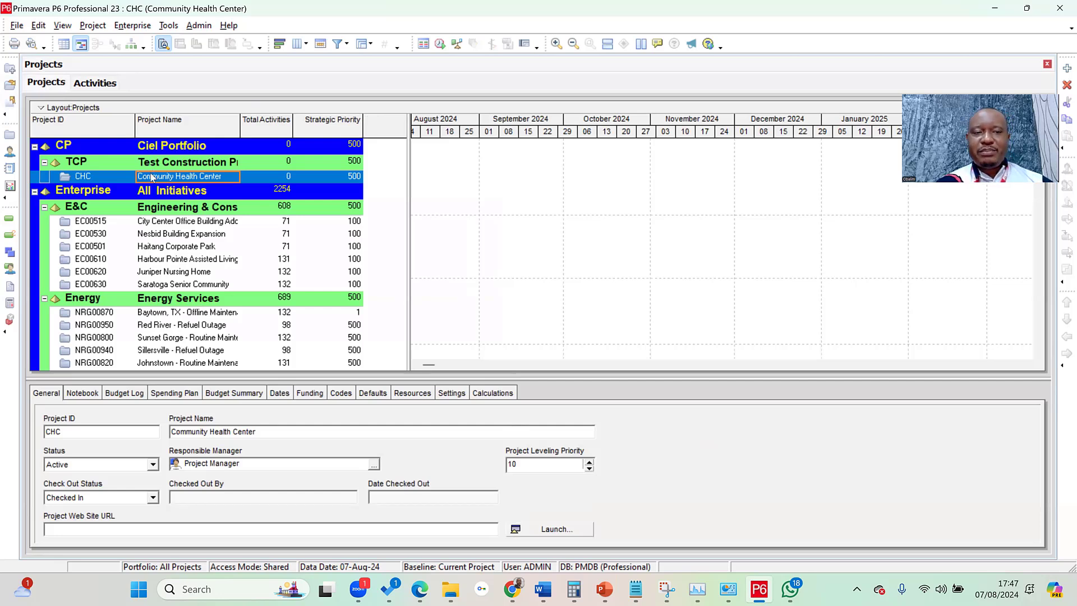
left_click(95, 82)
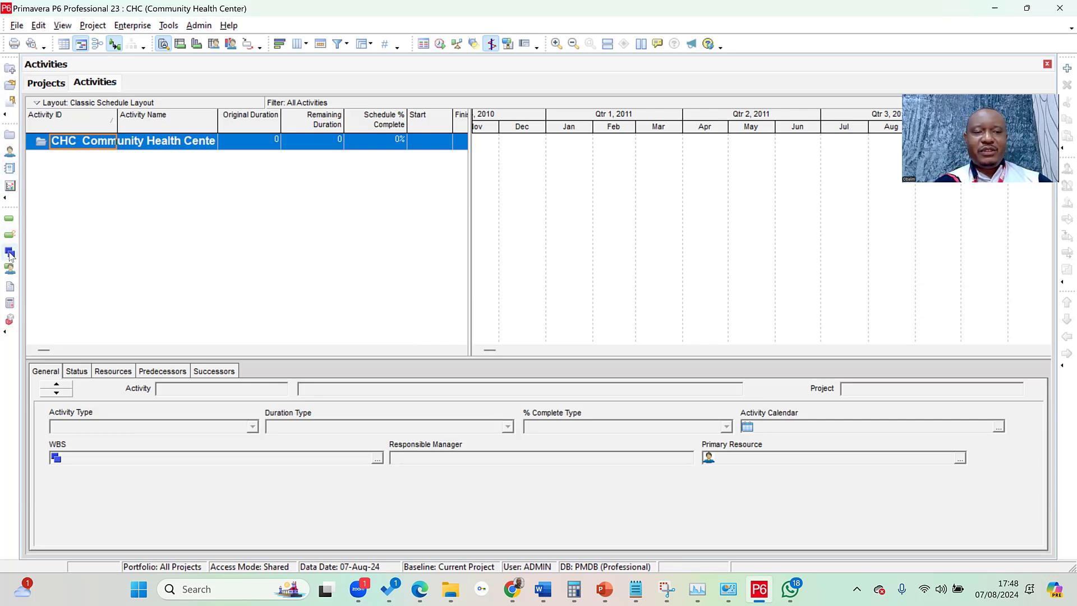
mouse_move(11, 253)
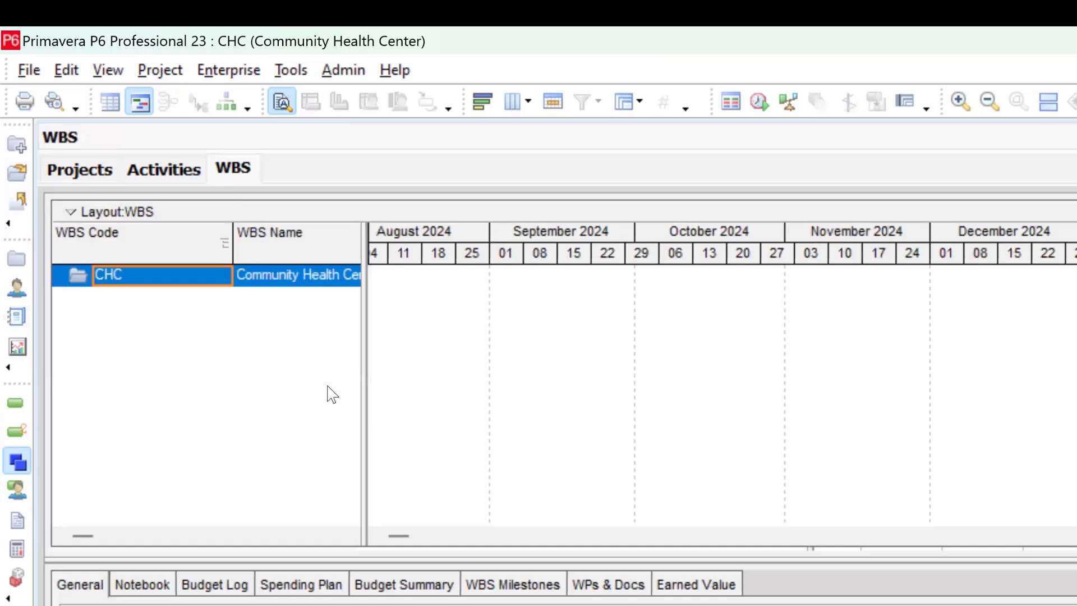
mouse_move(375, 368)
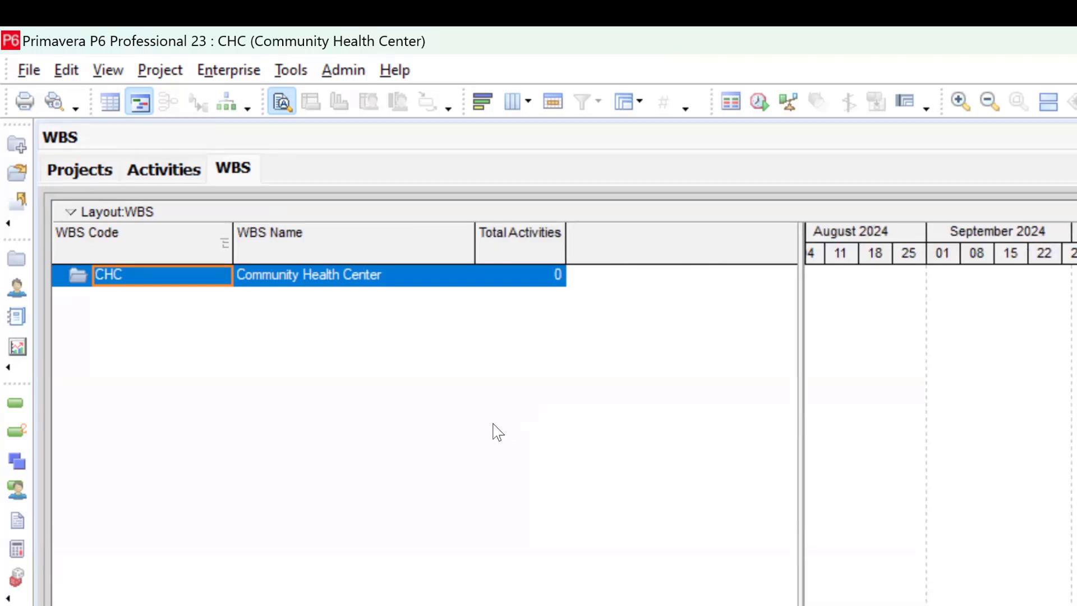
mouse_move(461, 451)
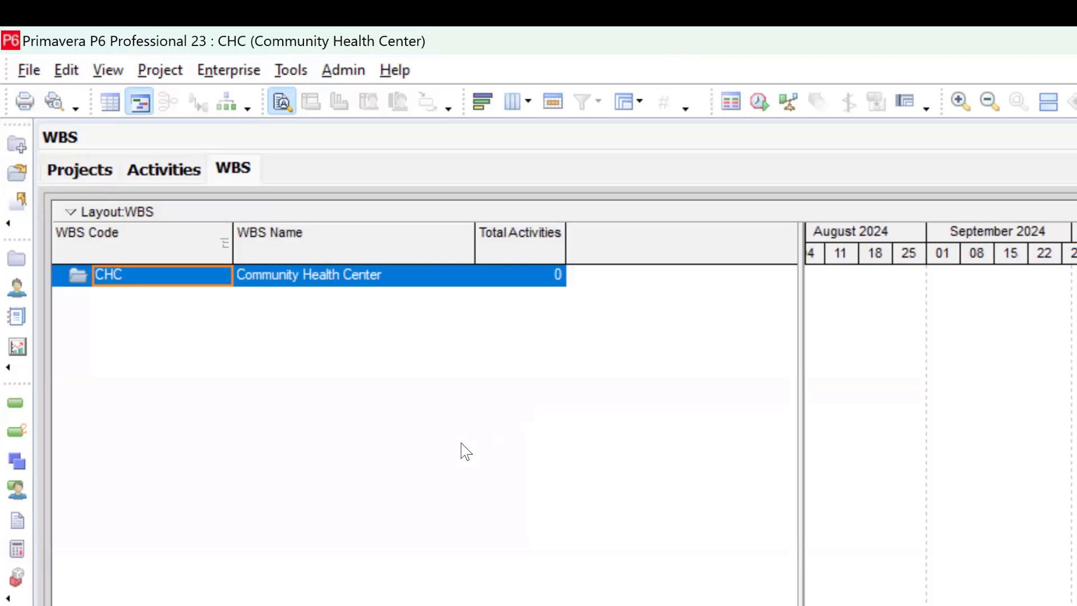
mouse_move(448, 452)
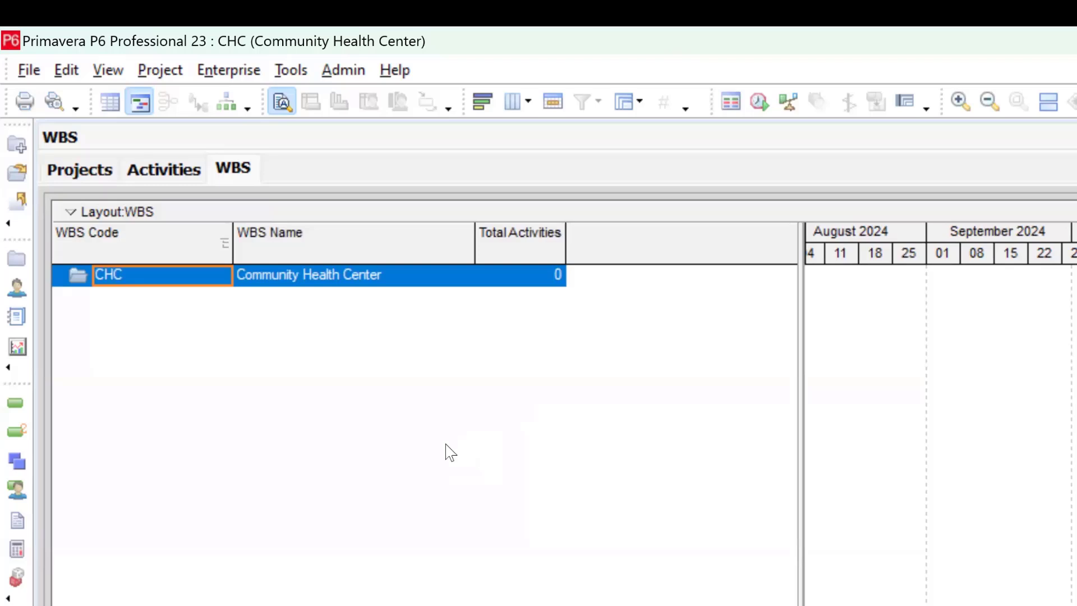
mouse_move(160, 70)
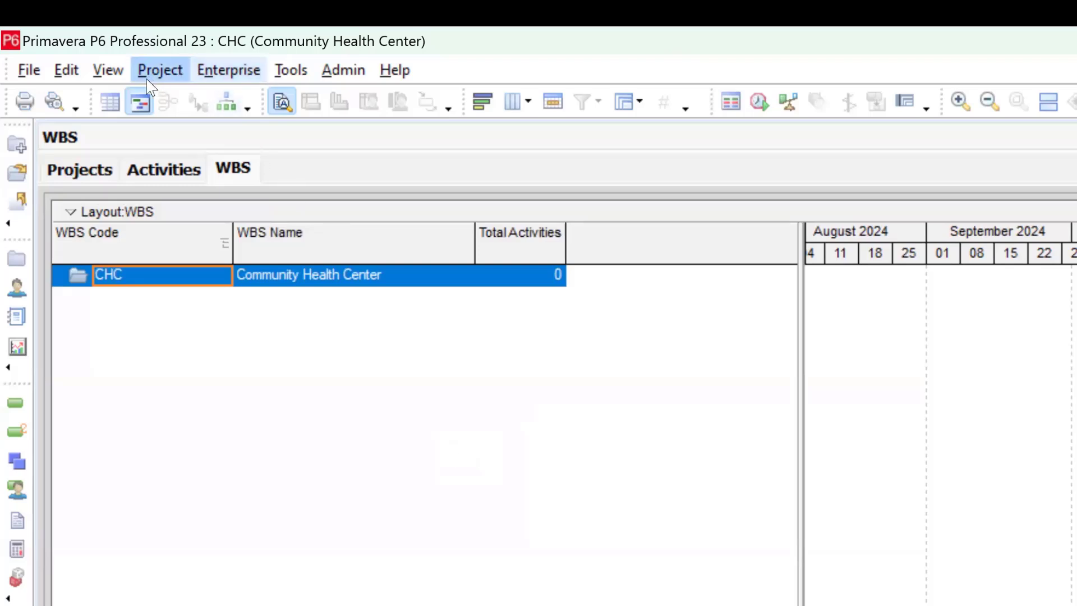
- Show the CHC work breakdown structure from the Project menu
left_click(160, 69)
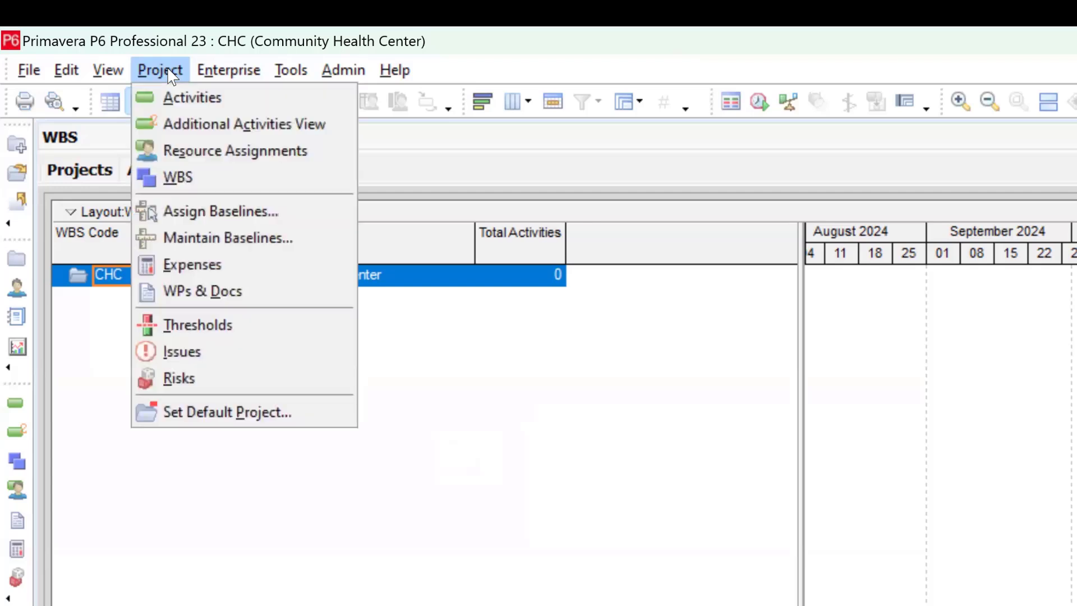
mouse_move(191, 177)
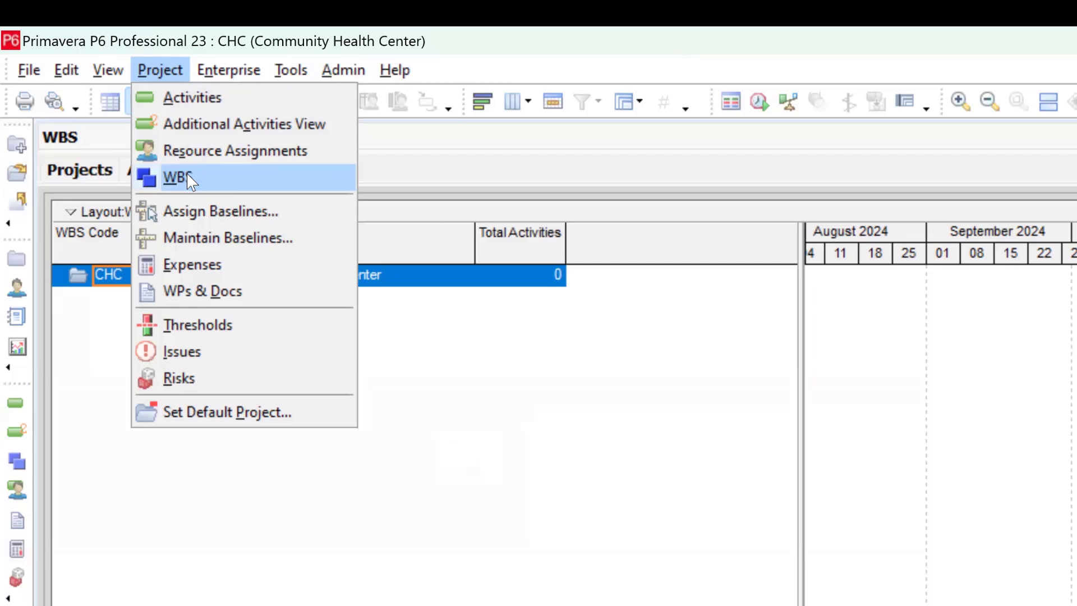
left_click(177, 178)
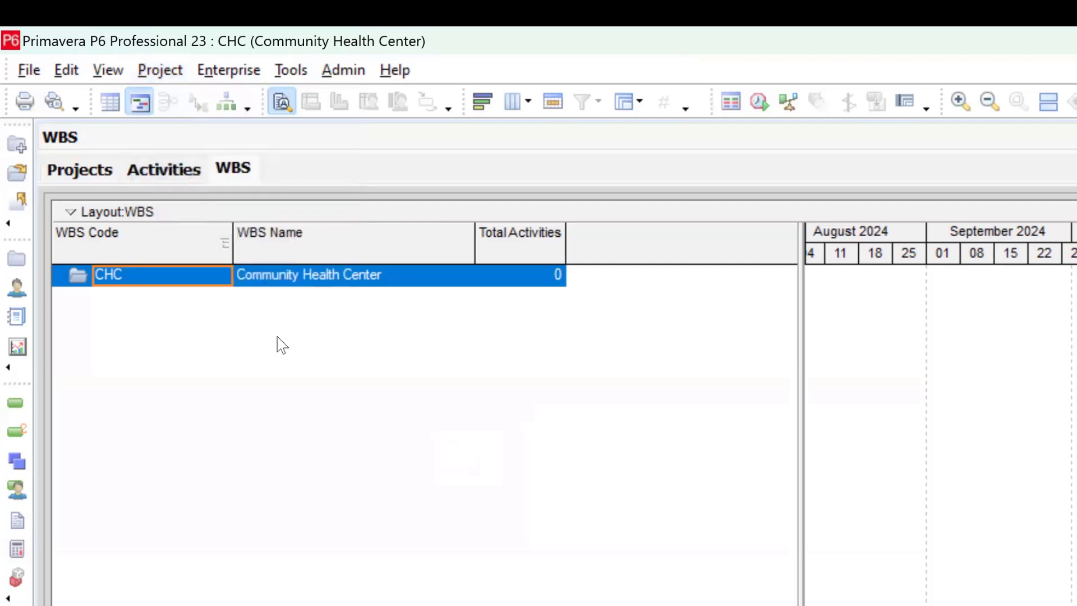
mouse_move(554, 461)
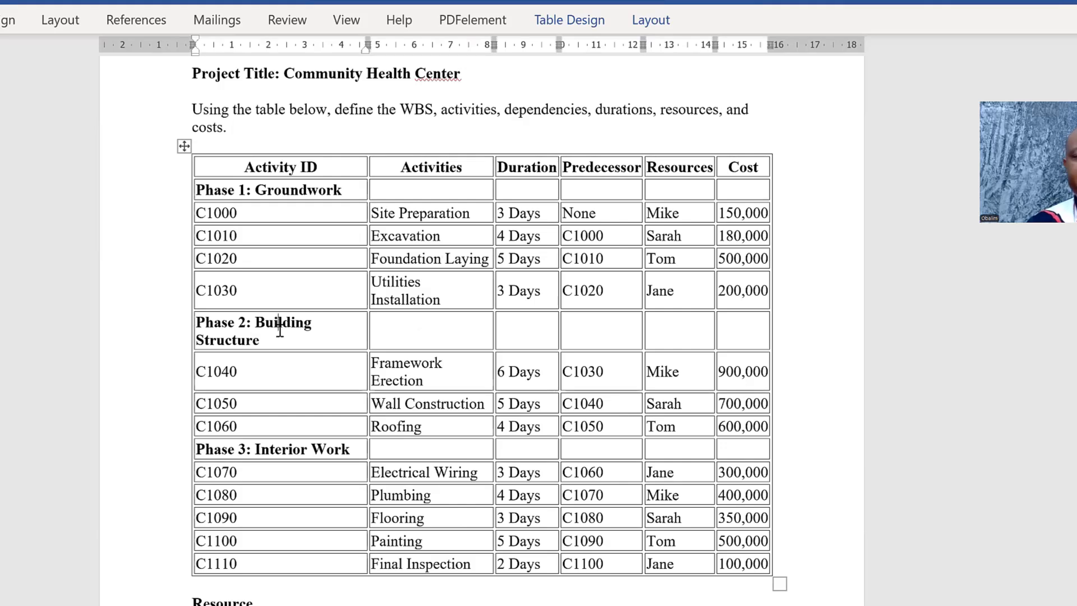
mouse_move(298, 456)
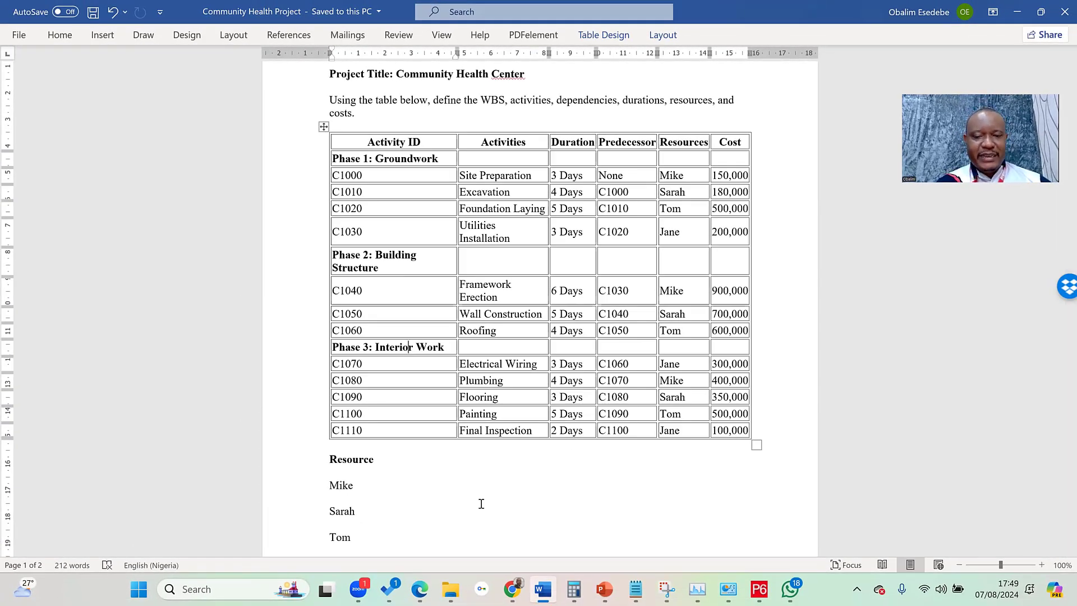
- Select the CHC root WBS element to view its Active status and details
left_click(758, 589)
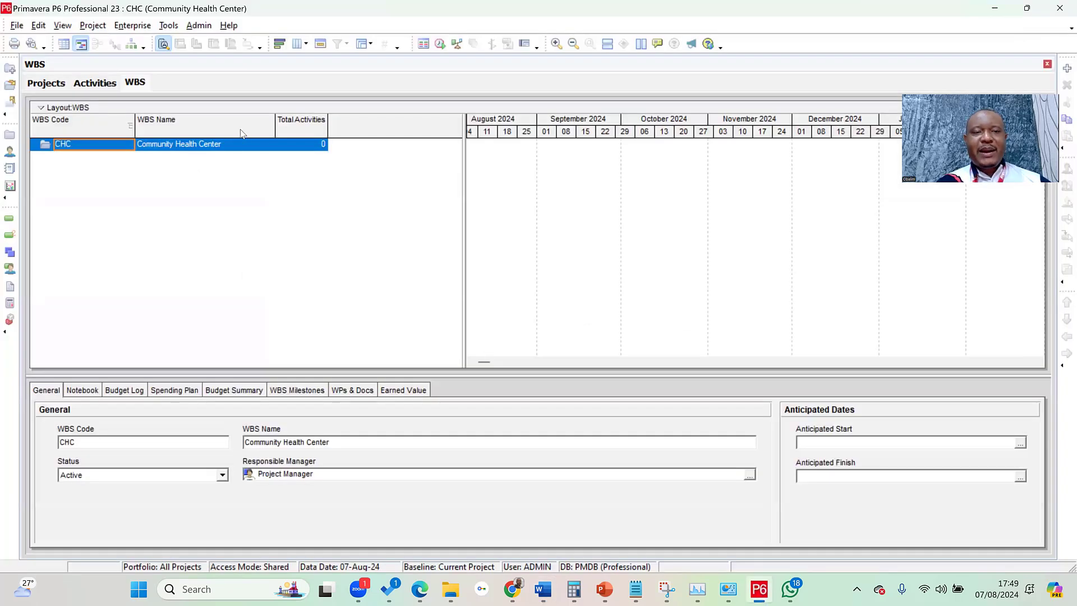
mouse_move(164, 85)
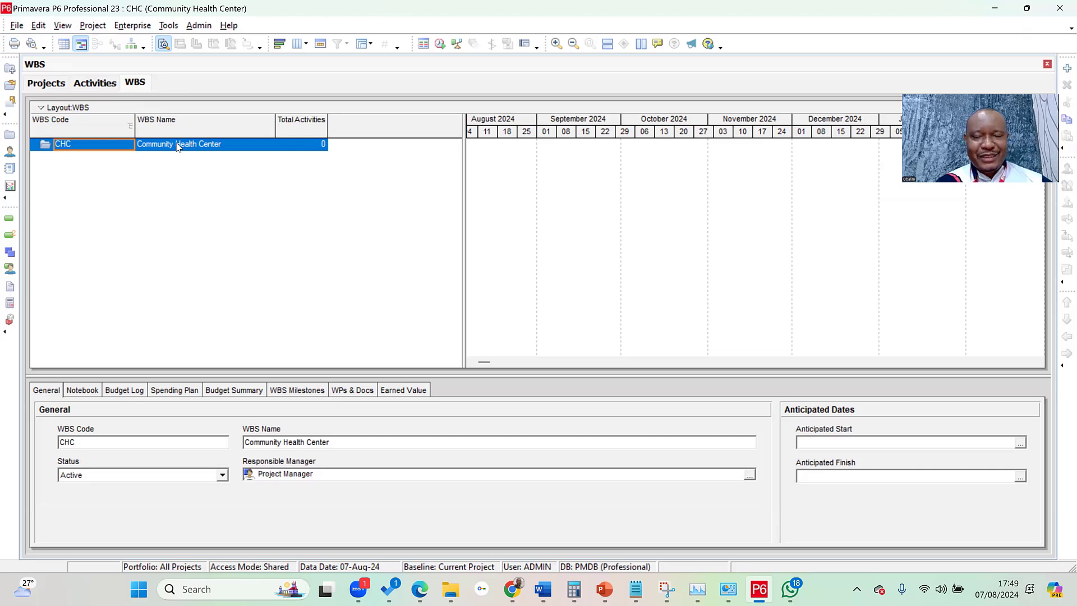
- Add three child WBS elements under the CHC row via its context menu
right_click(178, 146)
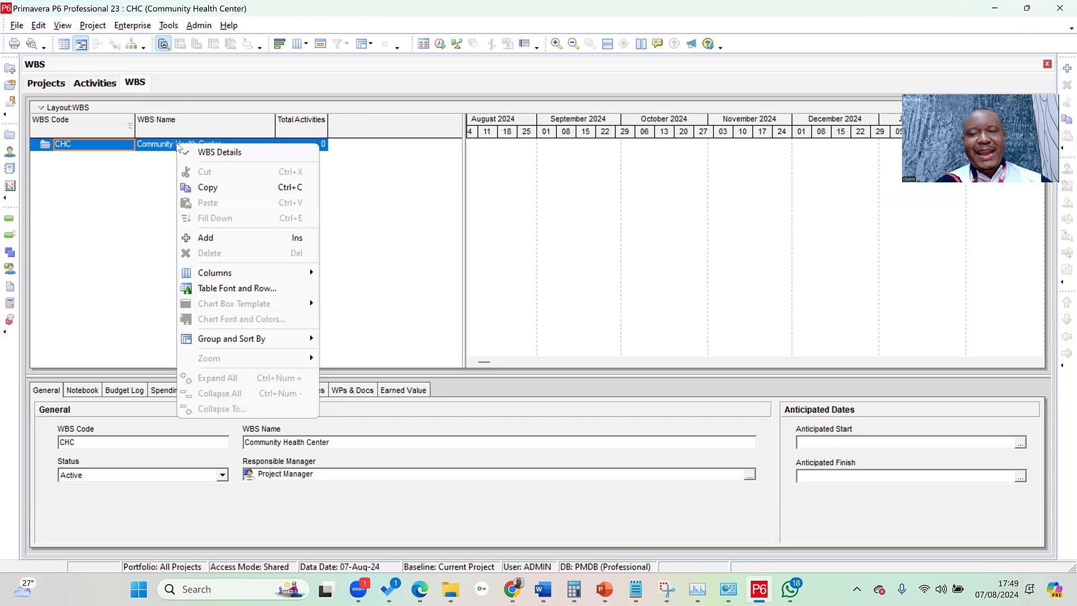
mouse_move(205, 238)
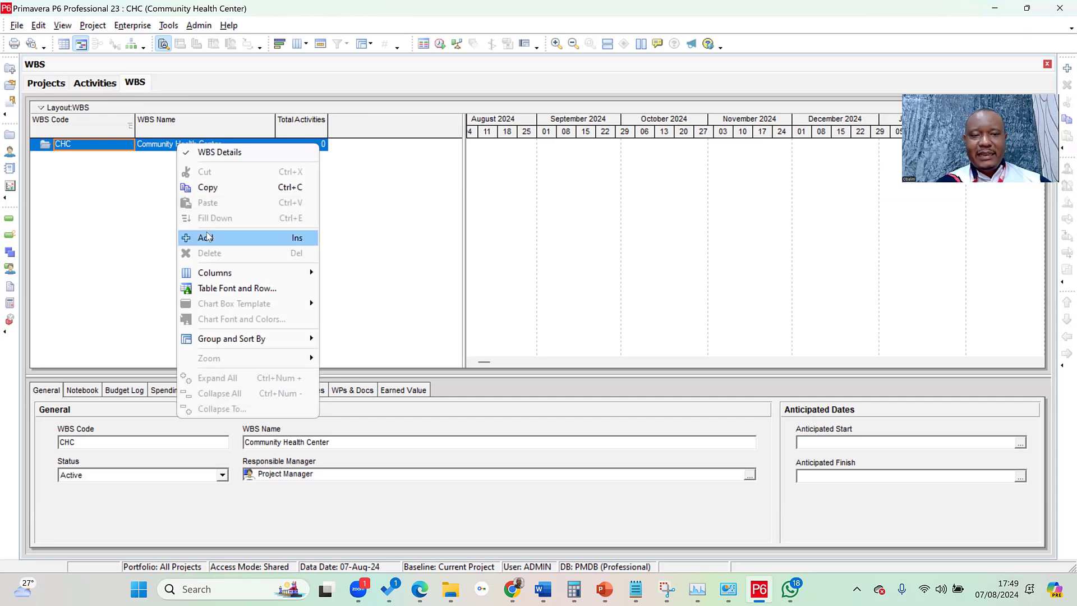
left_click(205, 237)
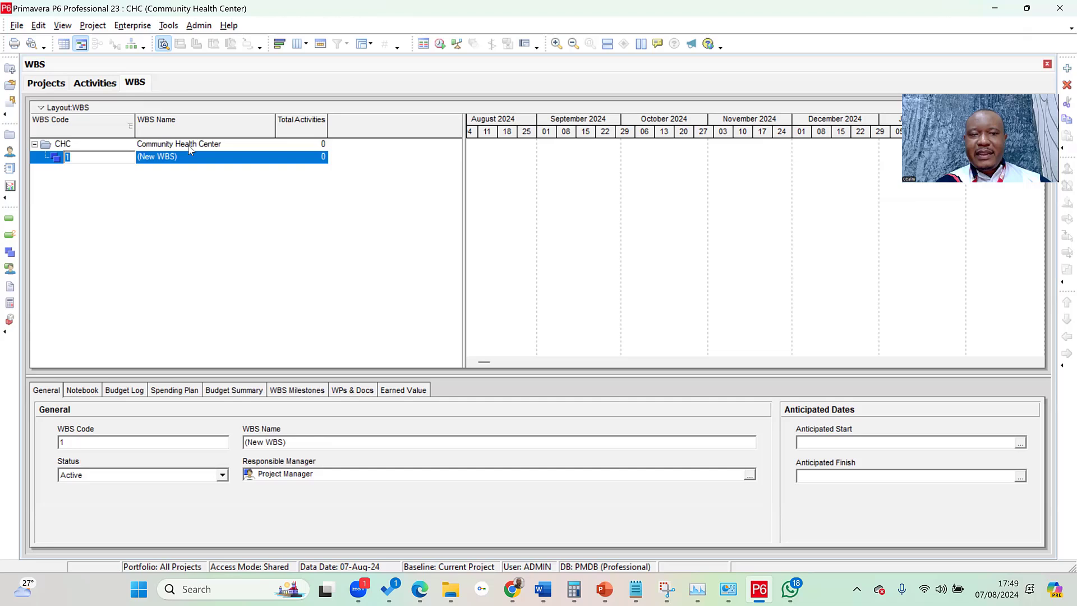
right_click(180, 143)
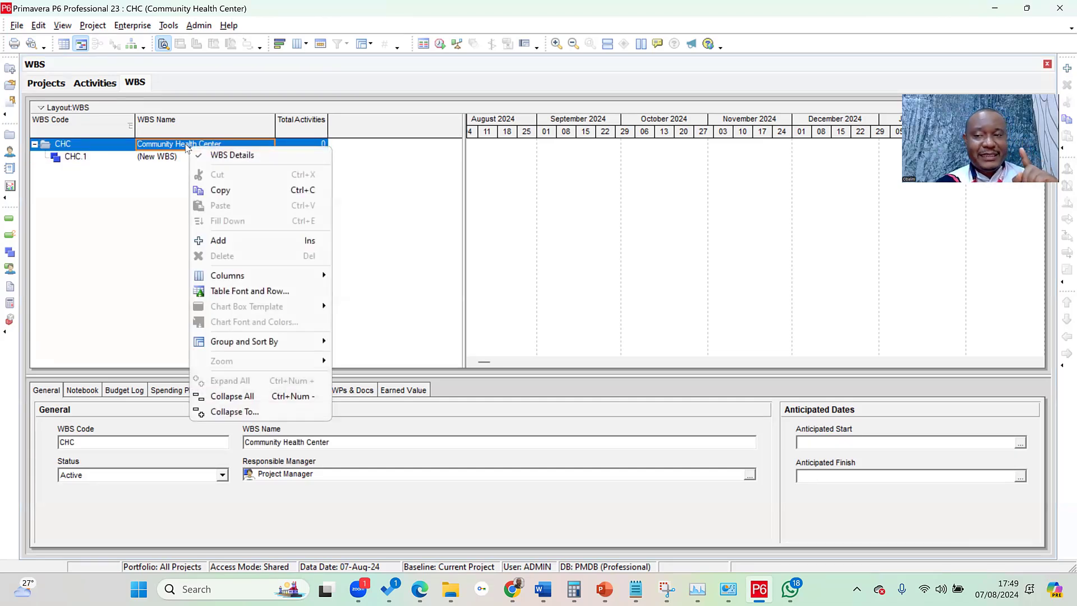
left_click(218, 240)
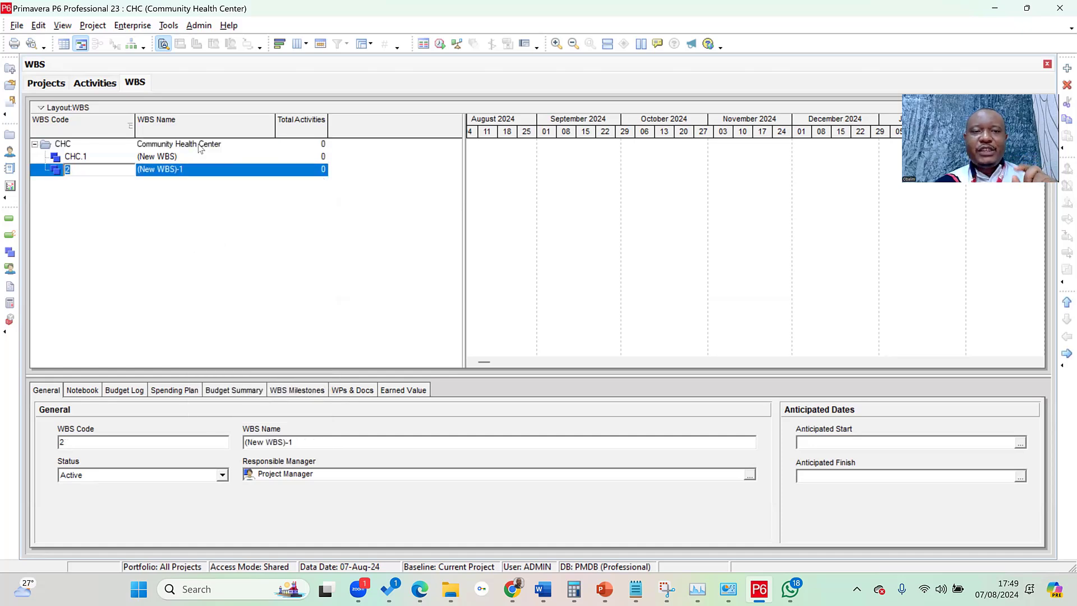
right_click(179, 144)
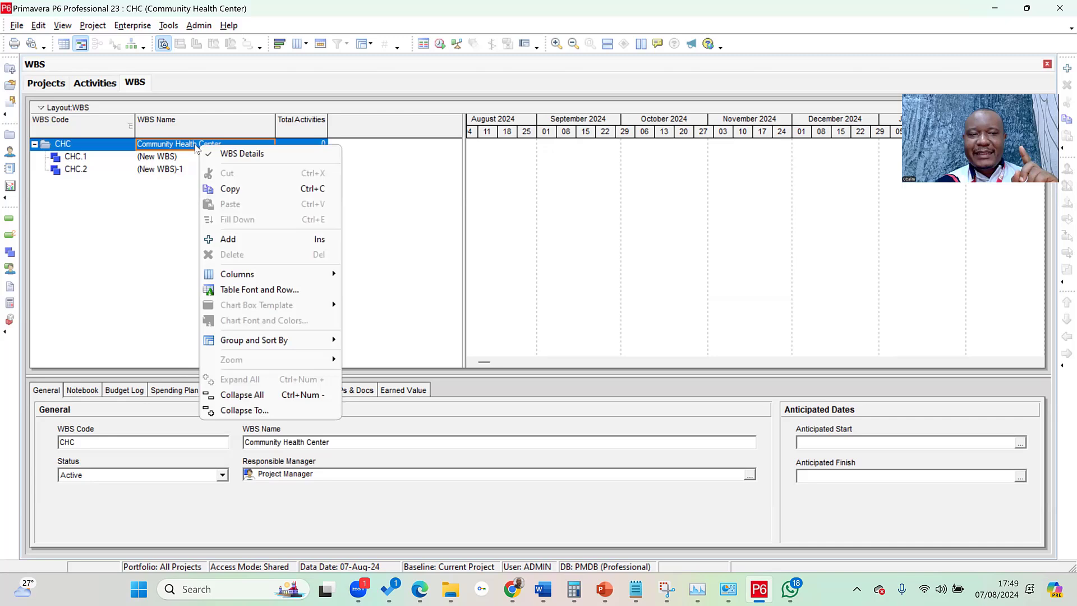
left_click(227, 239)
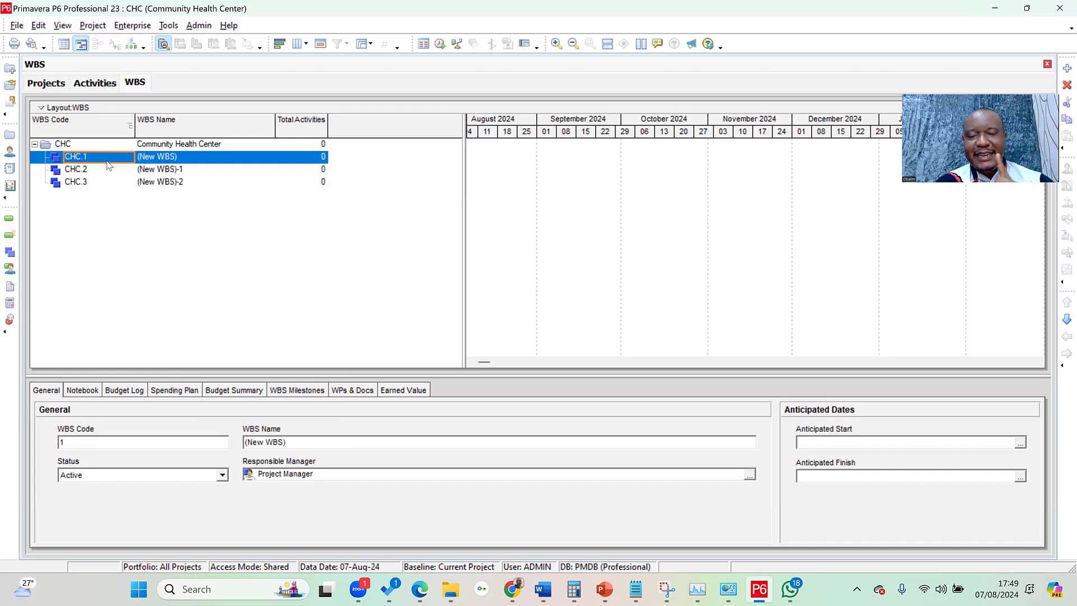
- Check the CHC root and new nodes CHC.1, CHC.2, CHC.3, then return to the Word brief
left_click(64, 144)
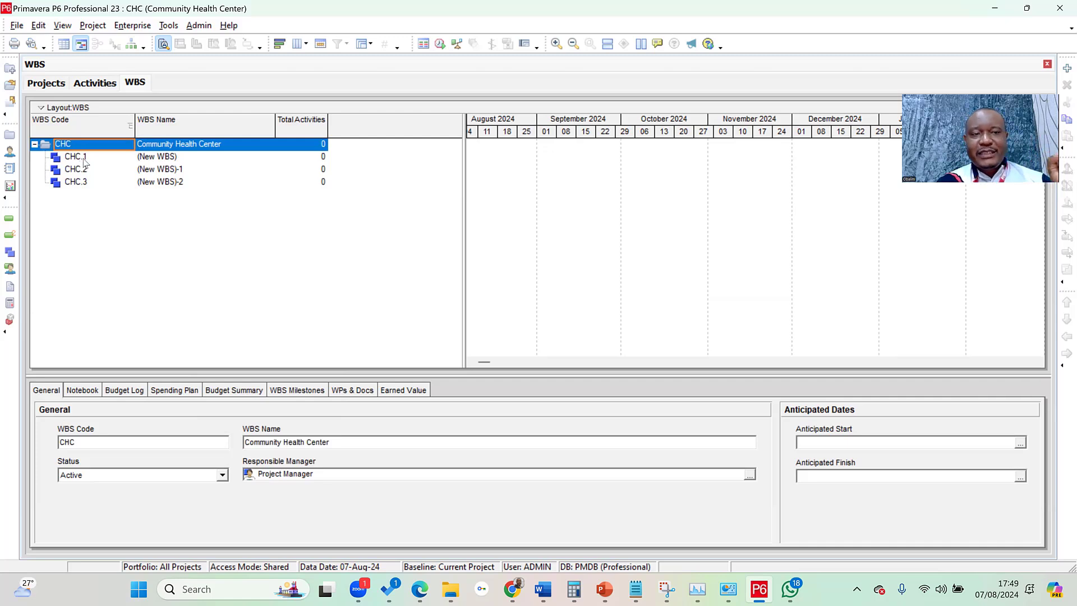
left_click(76, 156)
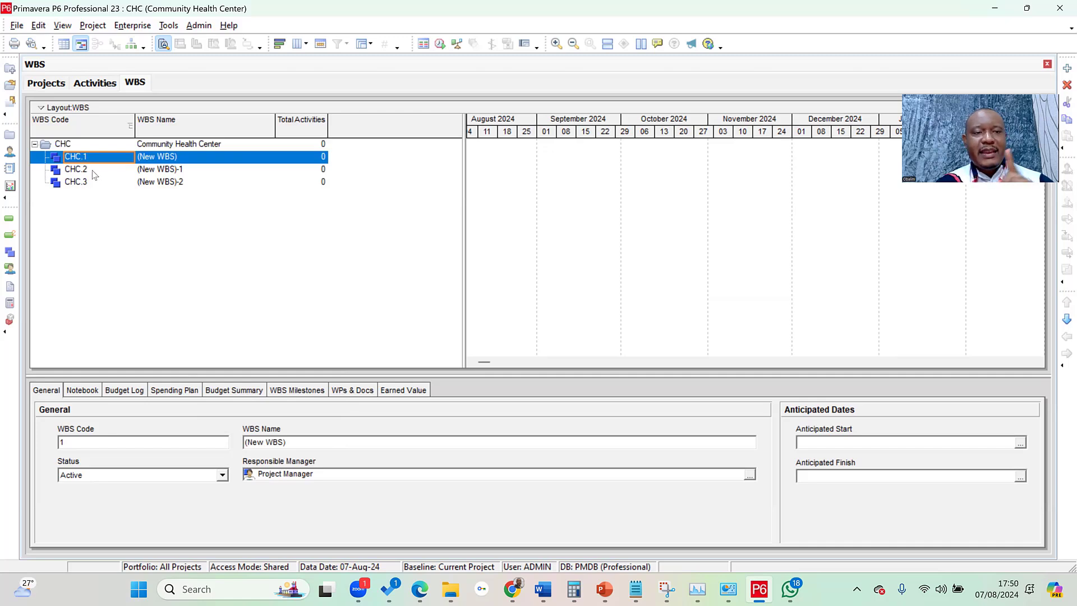
left_click(77, 169)
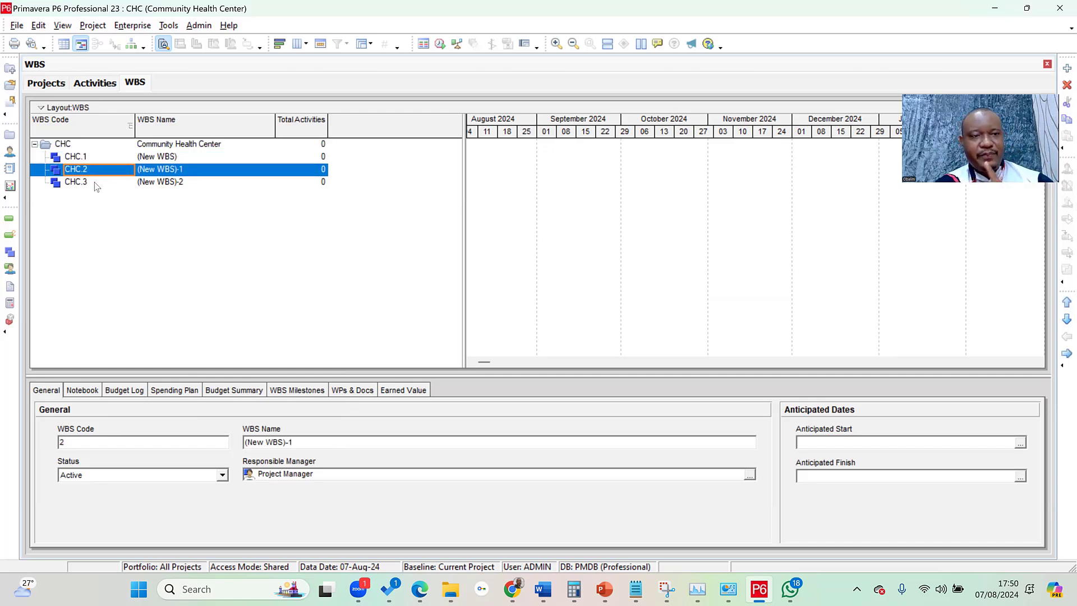
left_click(76, 181)
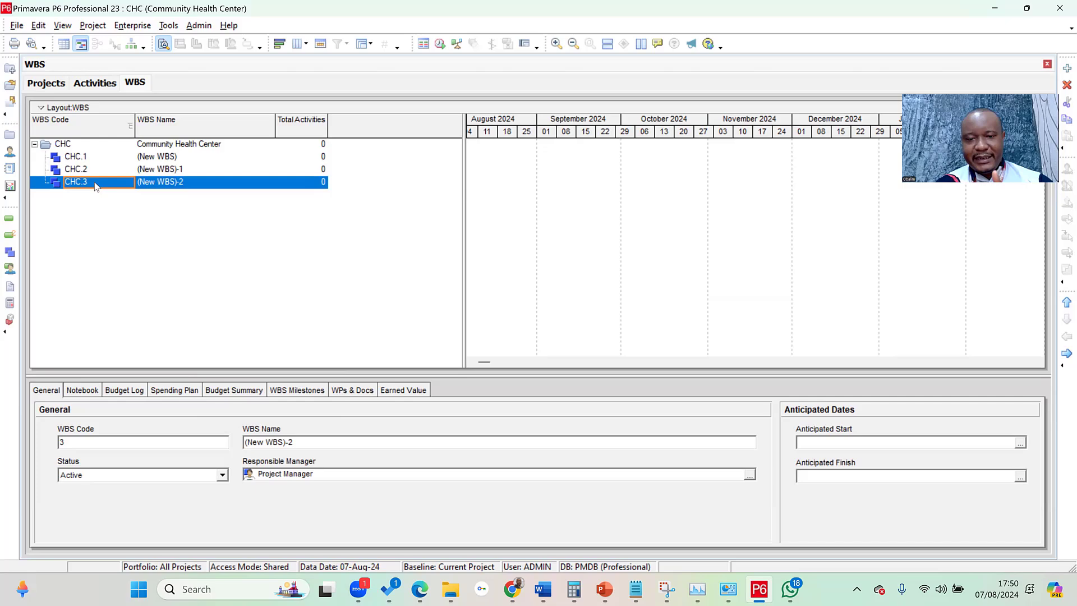
left_click(539, 588)
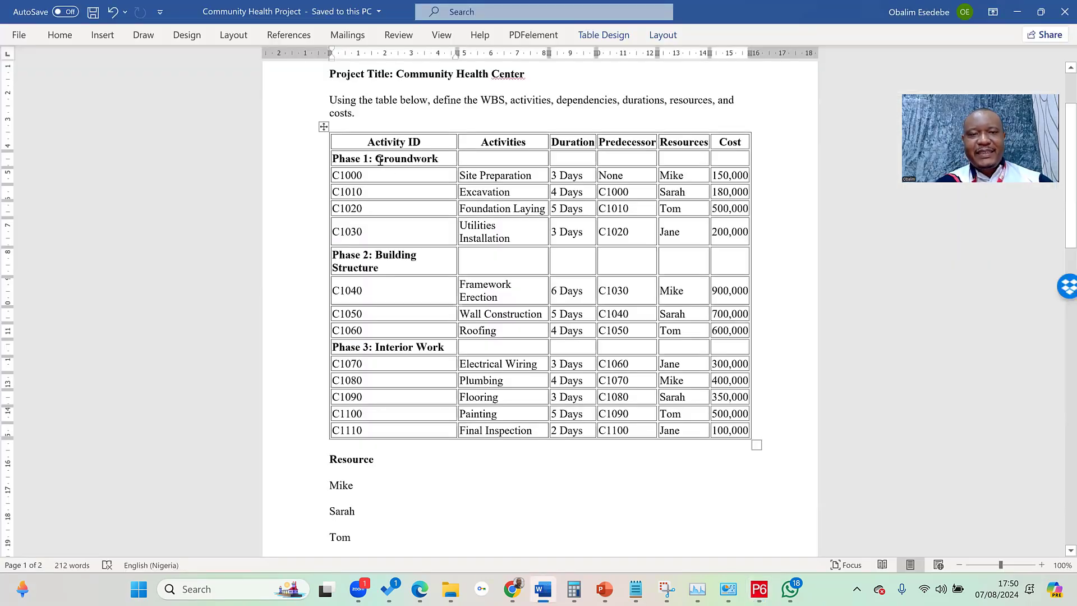
- Take 'Groundwork' from the Word brief and name WBS CHC.1 Groundwork
double_click(414, 159)
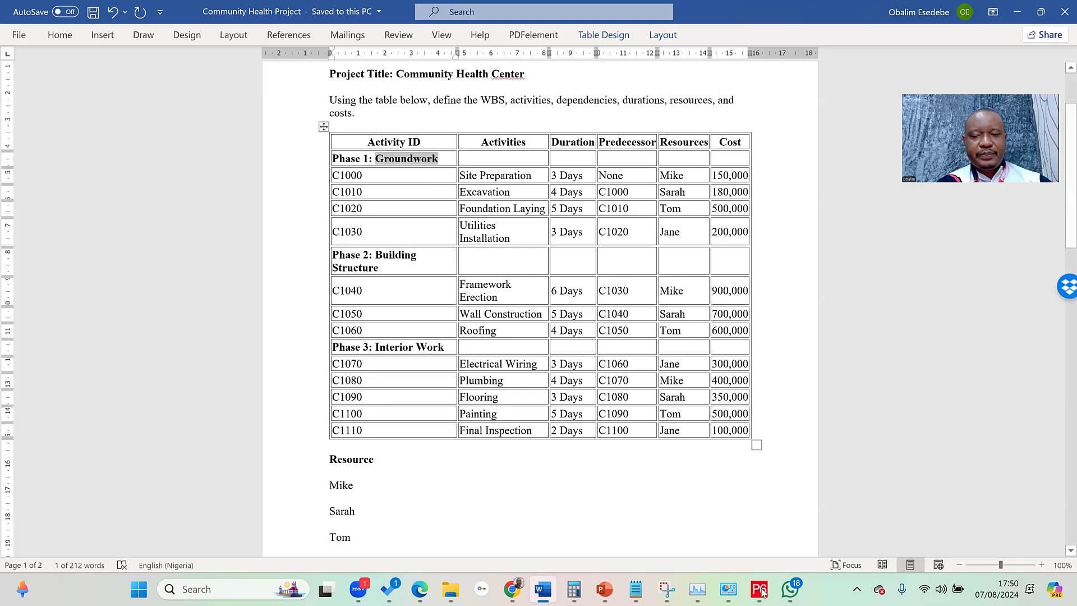
left_click(760, 589)
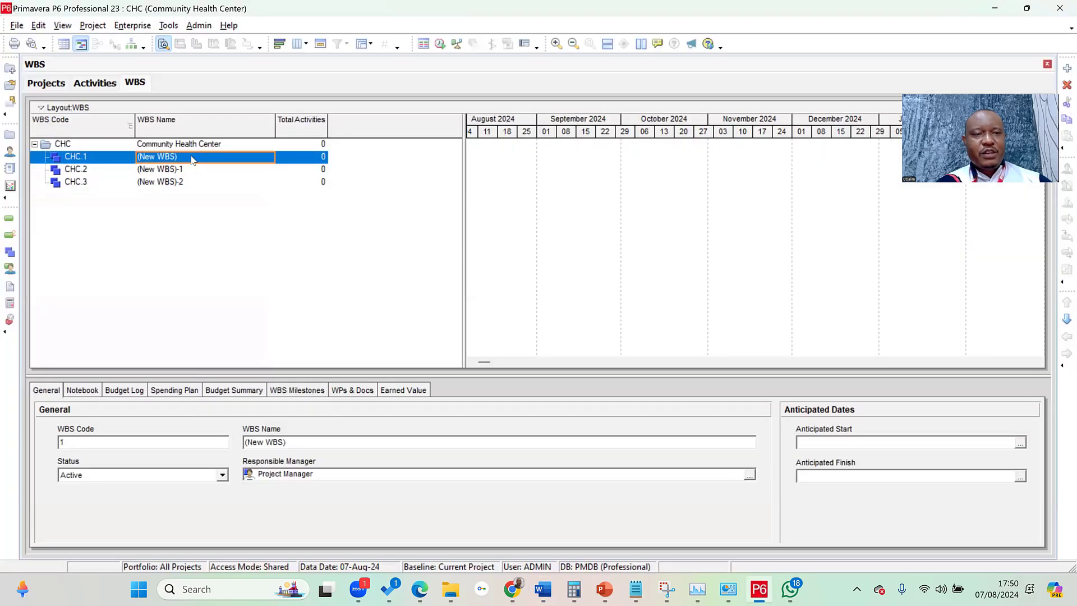
double_click(157, 157)
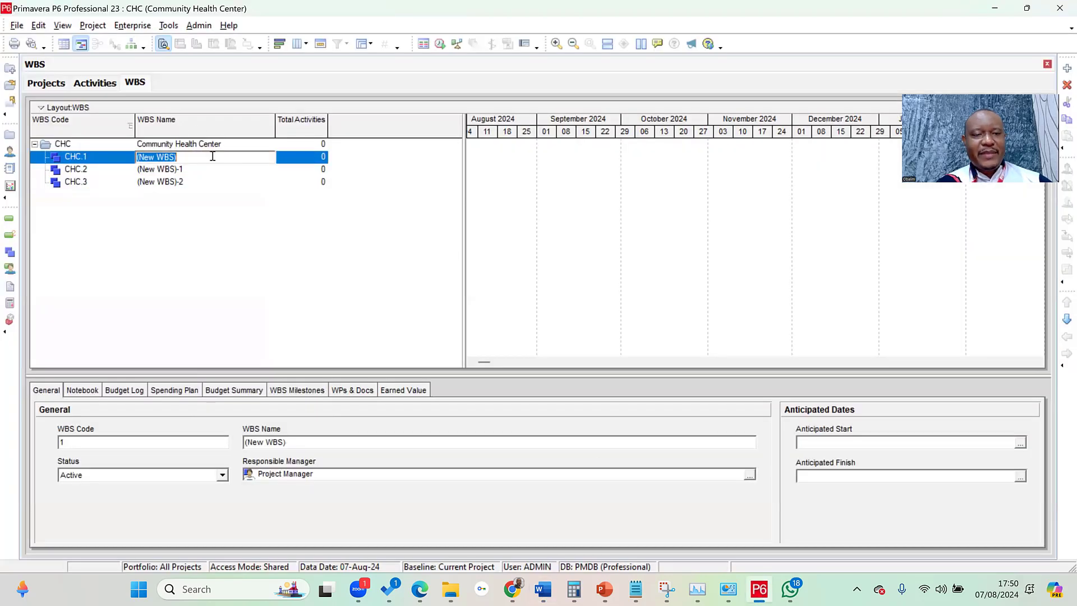
type("Groundwork")
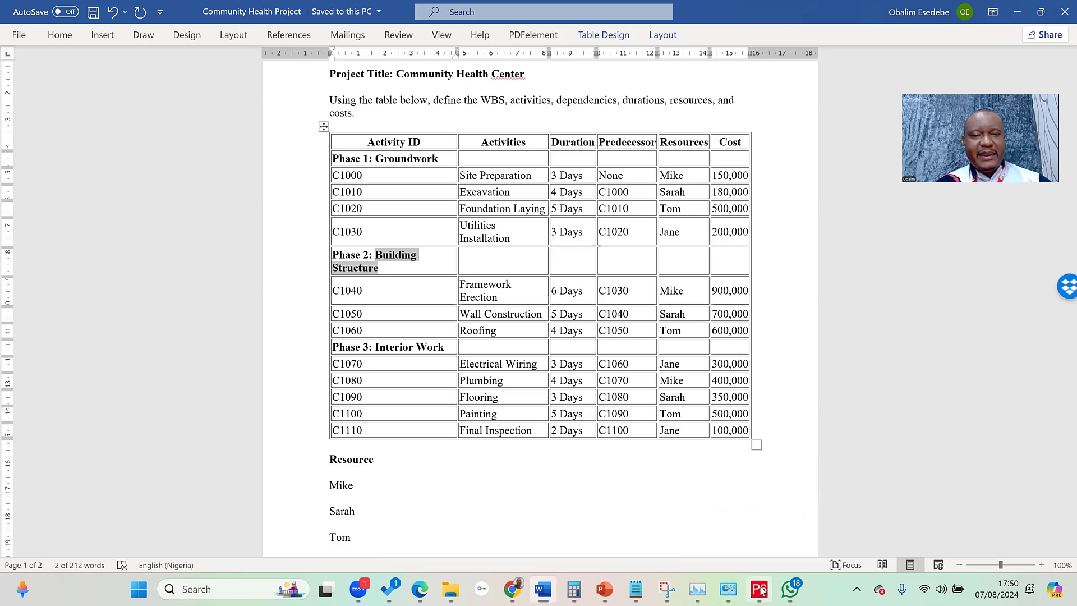
- Name CHC.2 'Building Structure' and type 'Interior Work' for CHC.3
left_click(758, 589)
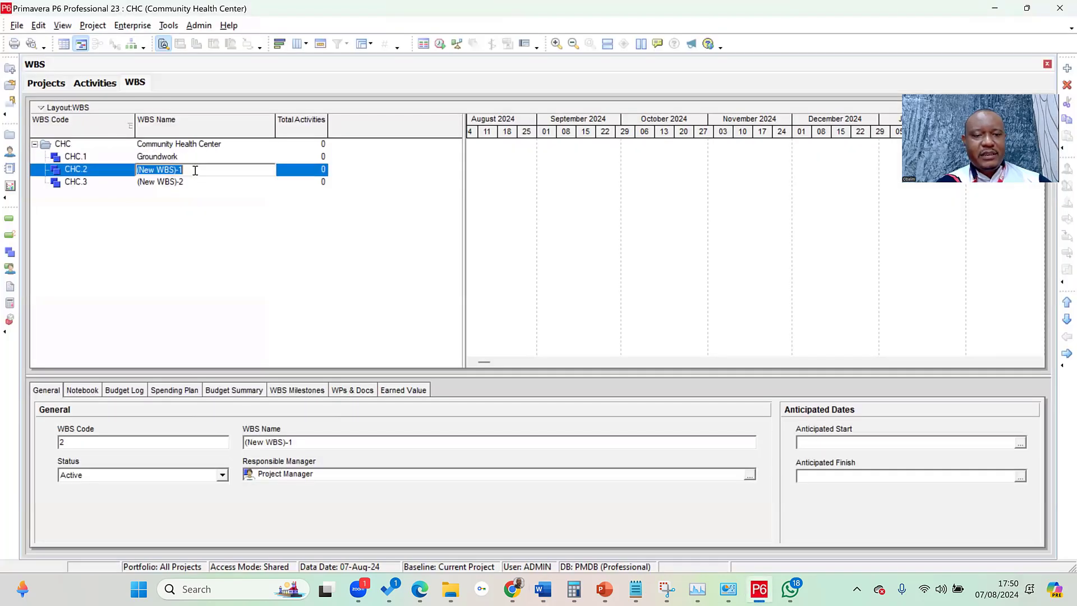
type("Building Structure")
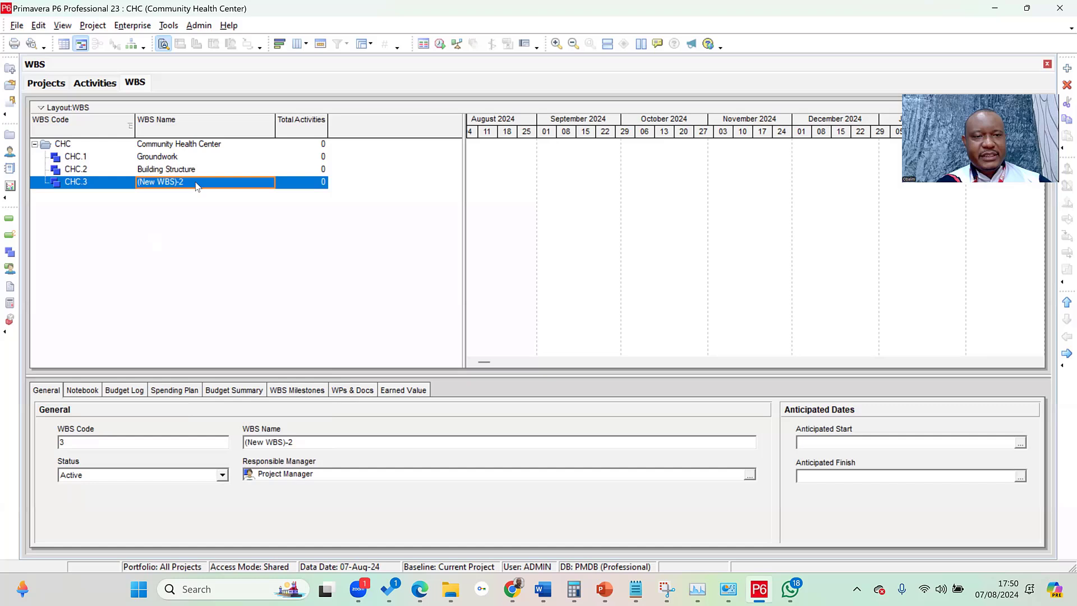
type("Interior Work")
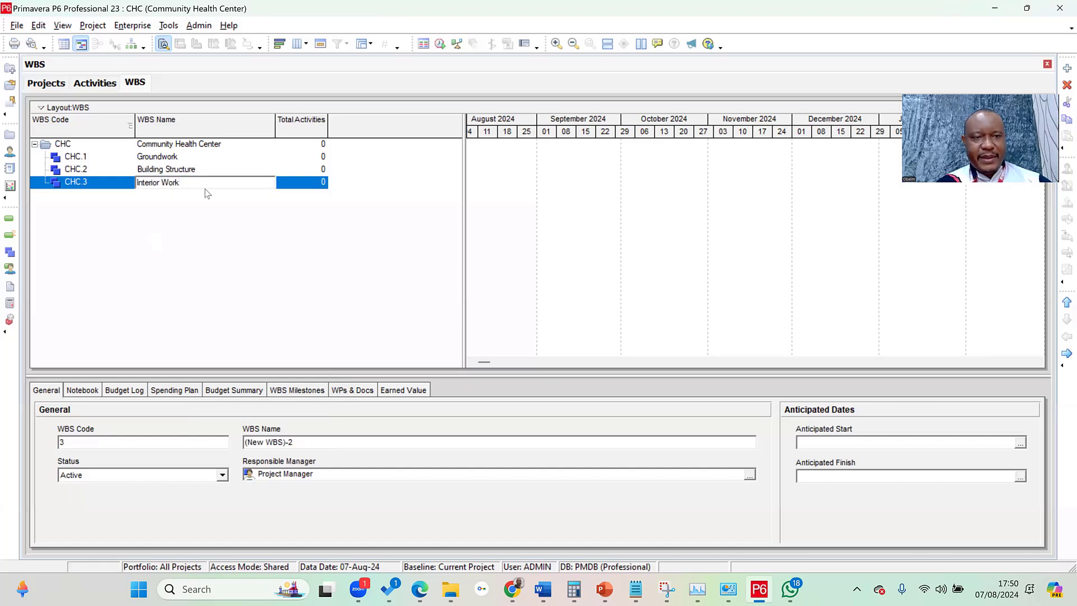
type("Interior Work")
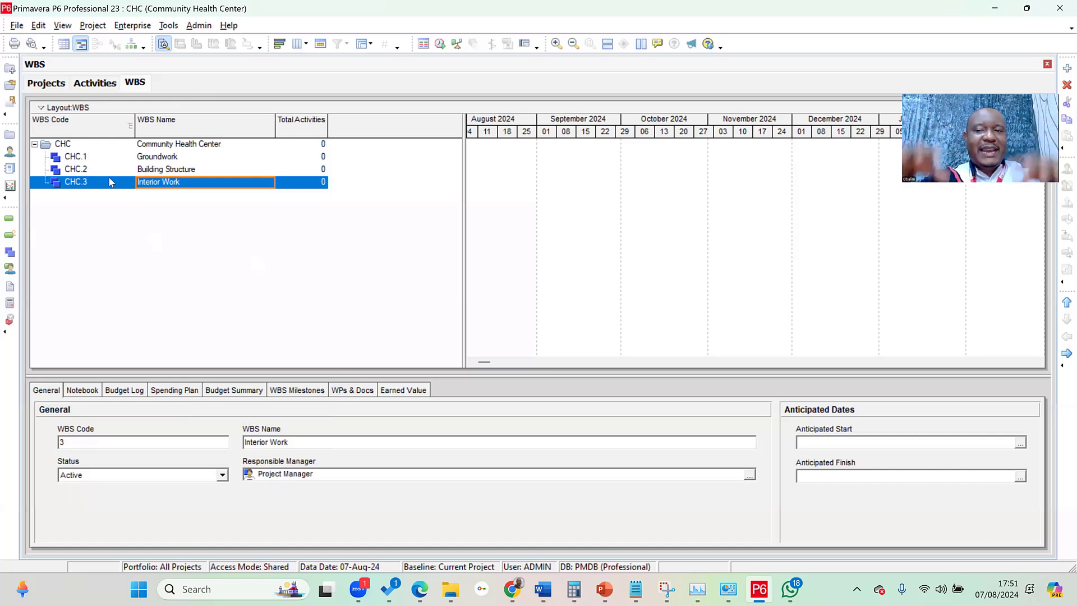
mouse_move(25, 163)
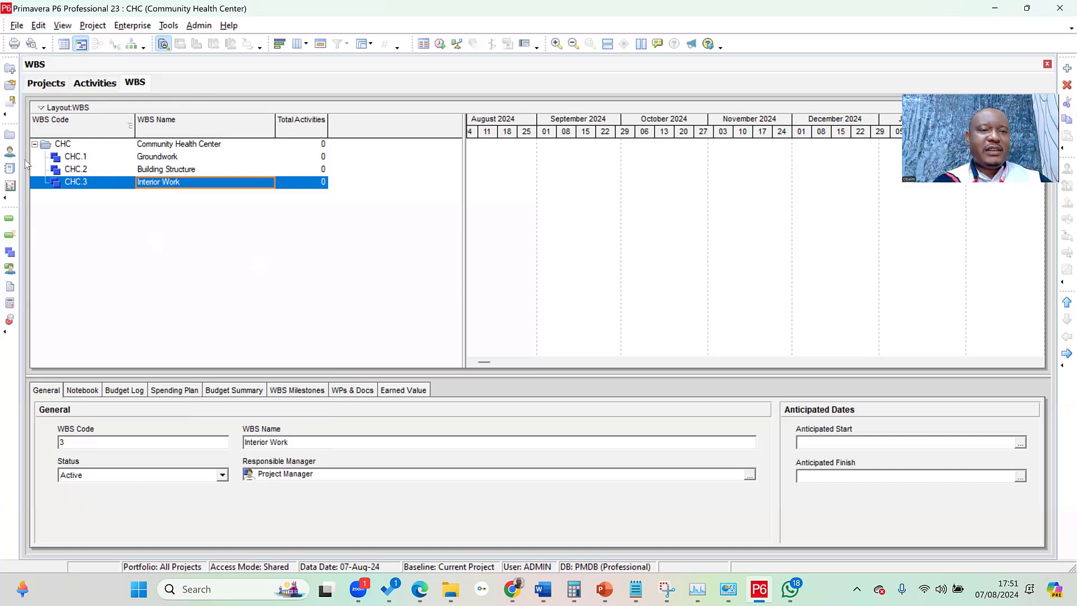
mouse_move(131, 46)
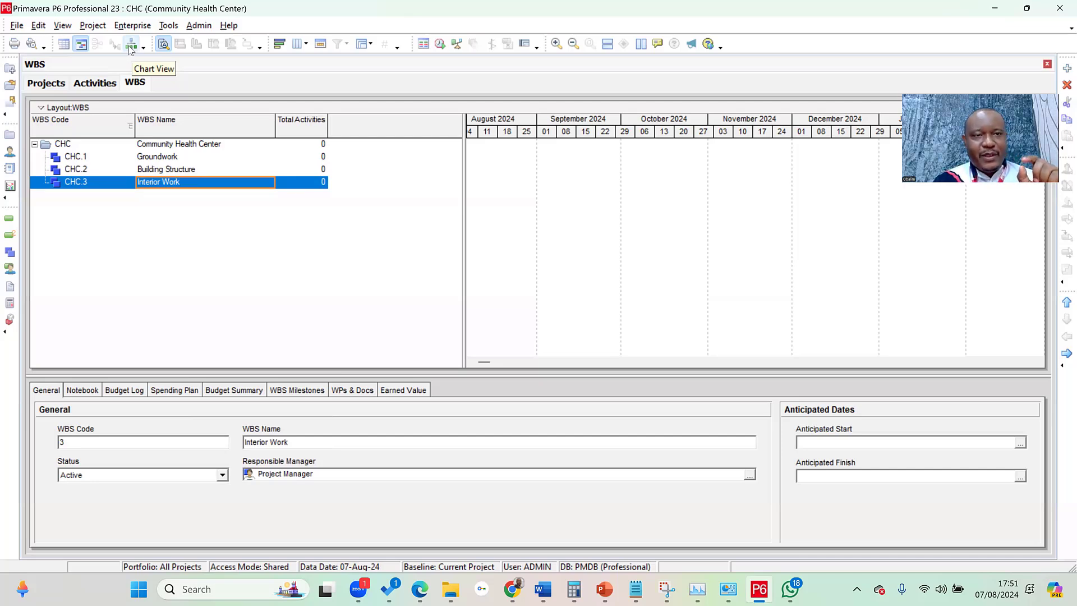
- Display the WBS as a chart with Groundwork, Building Structure and Interior Work under CHC
left_click(131, 43)
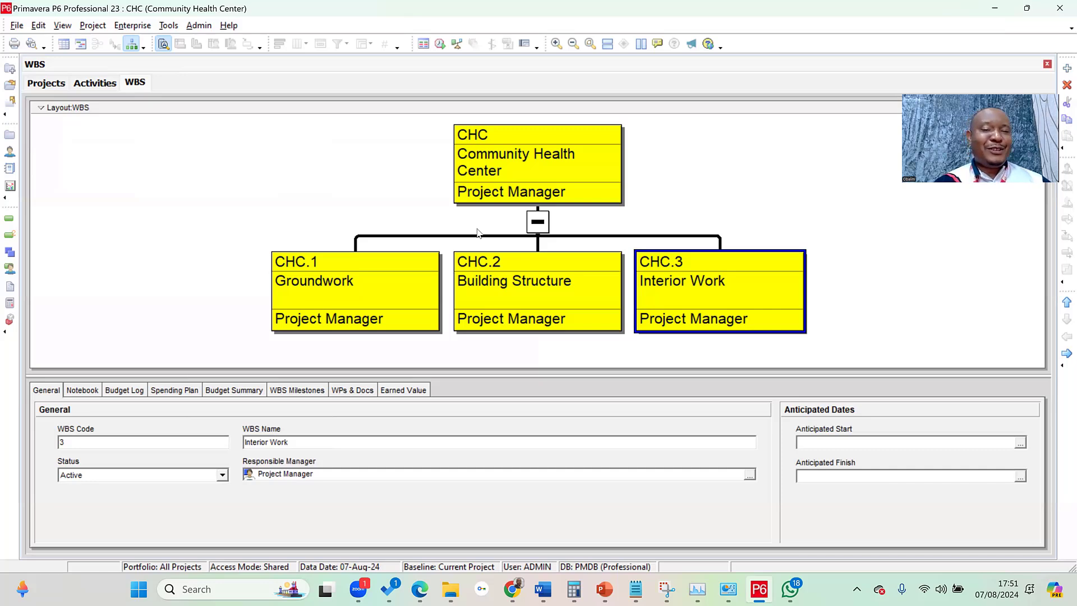
mouse_move(462, 222)
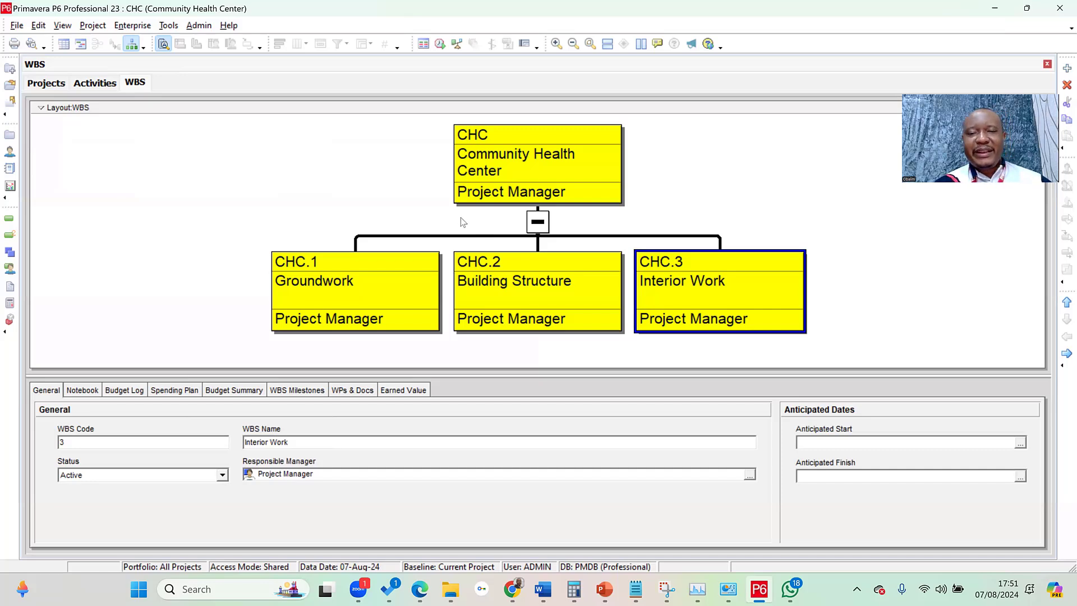
mouse_move(83, 47)
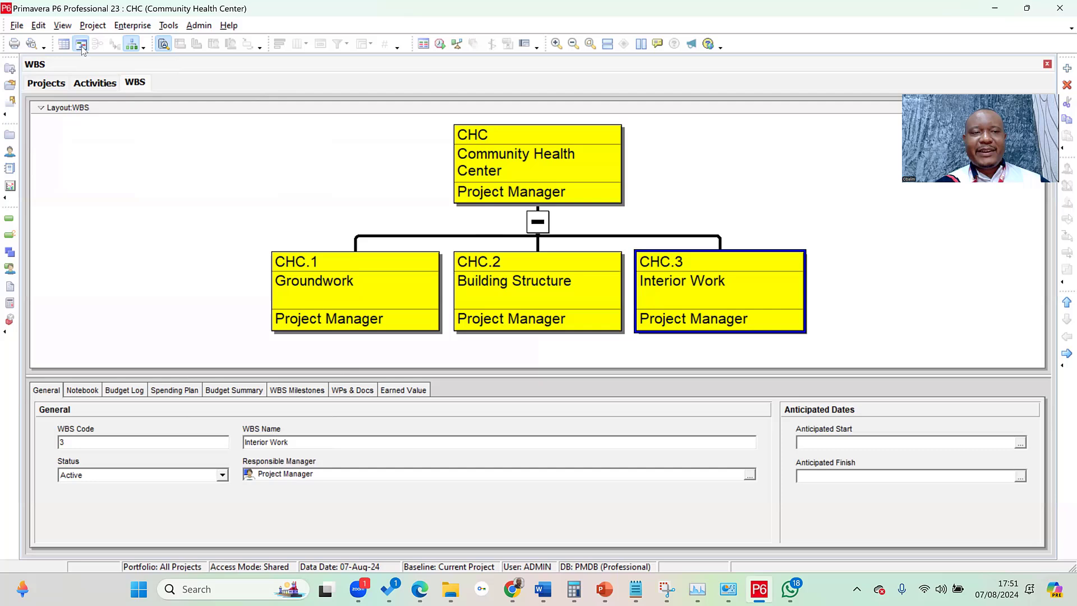
- Return to the WBS table and open Activities showing the three empty WBS bands
left_click(79, 45)
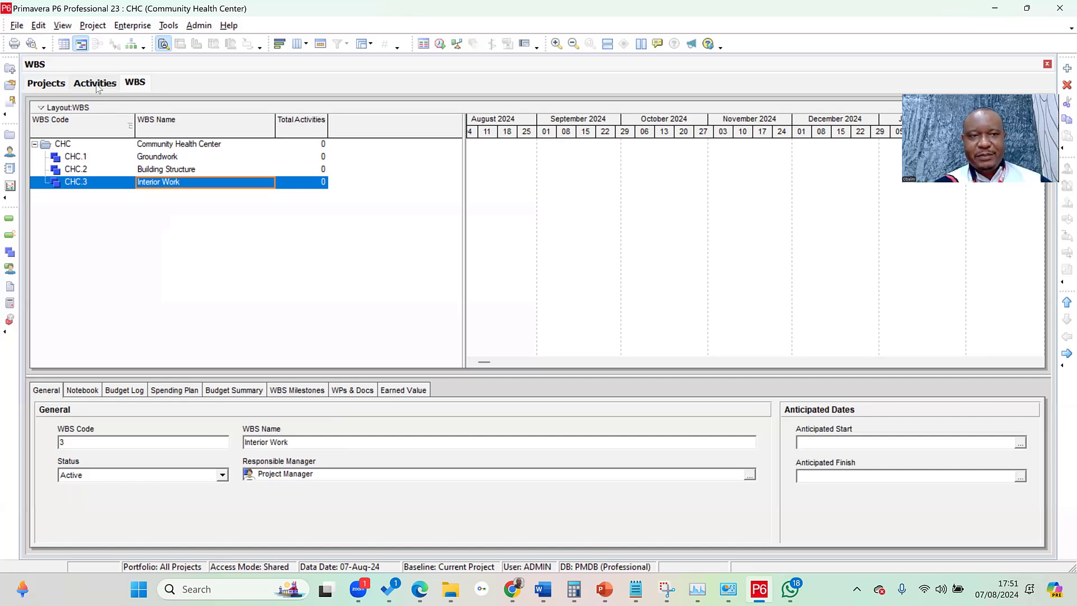
left_click(95, 83)
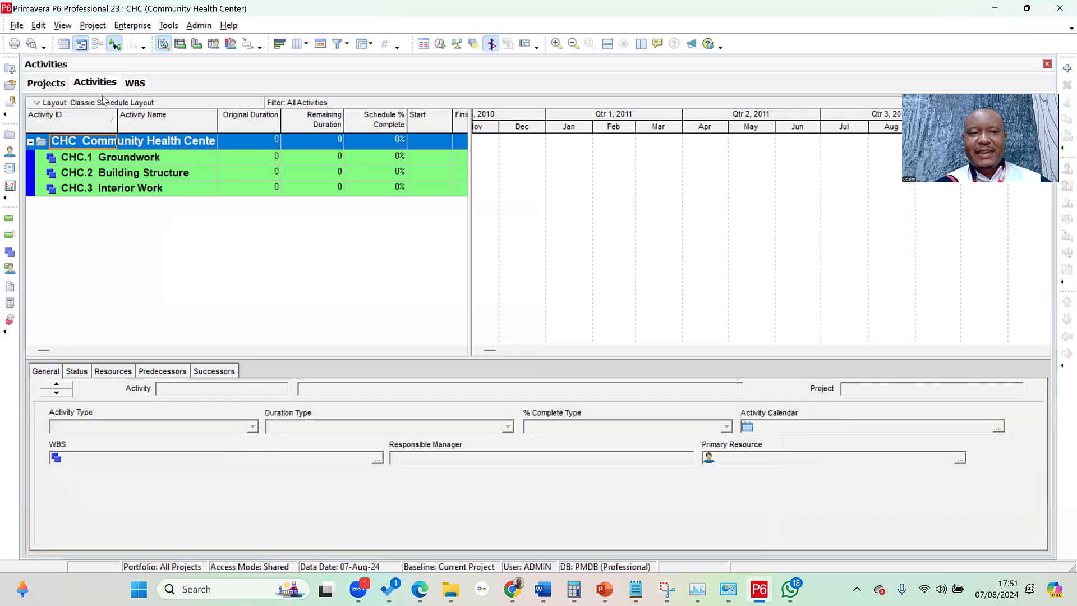